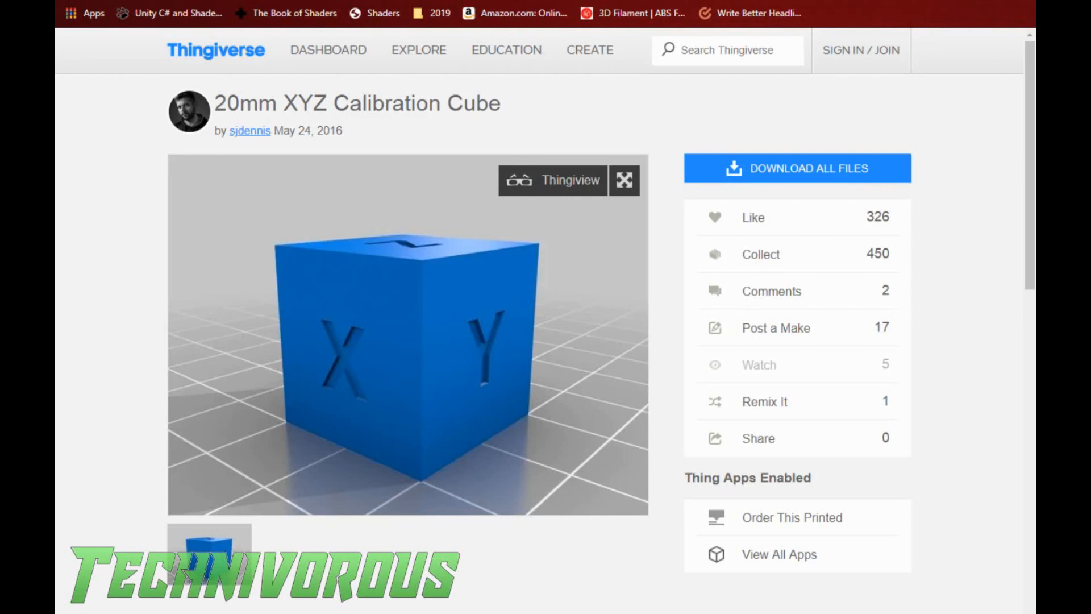
mouse_move(494, 263)
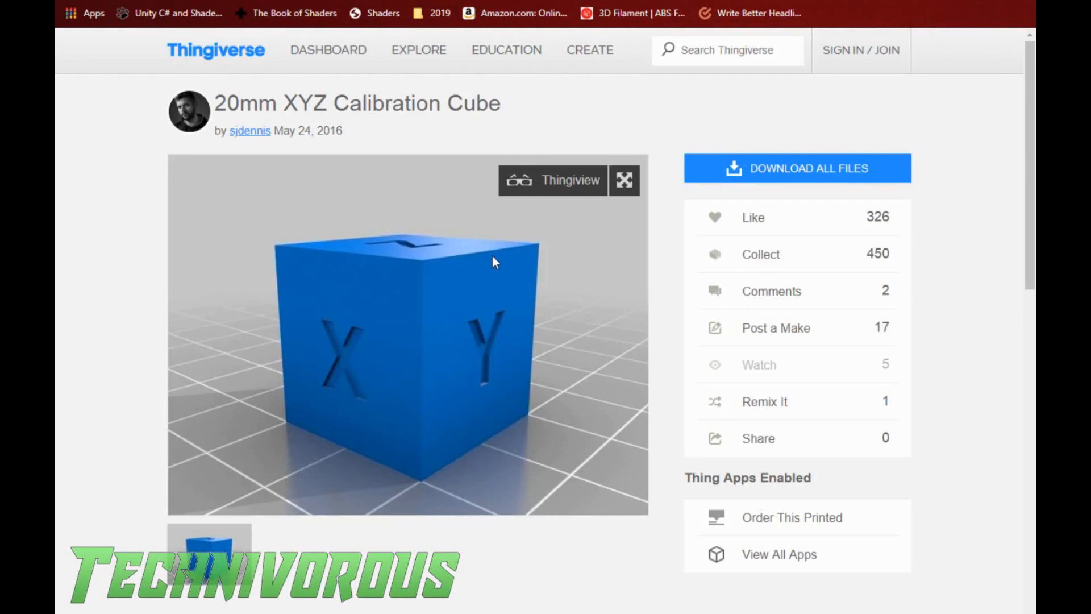
mouse_move(500, 252)
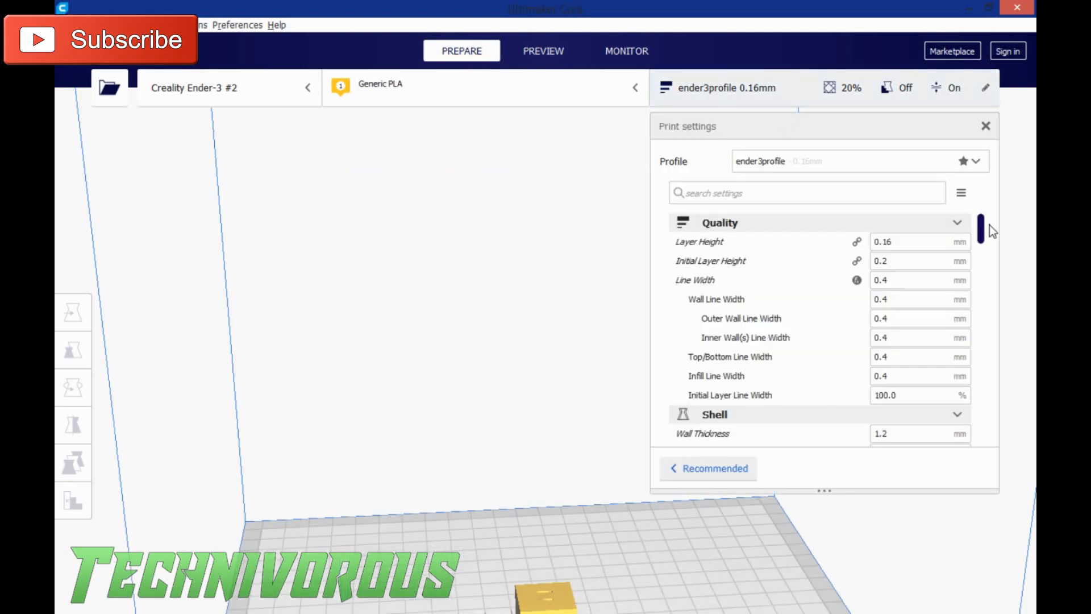
- Enter 205 °C as the initial printing temperature and 55 °C as the build plate temperature
scroll(down, 3)
text(205)
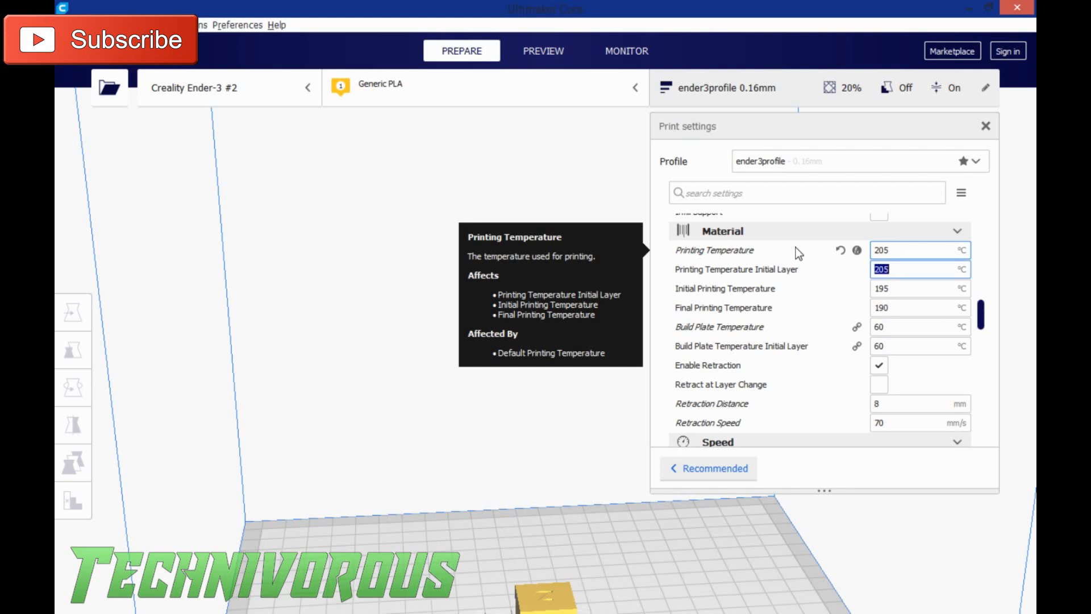
click(919, 288)
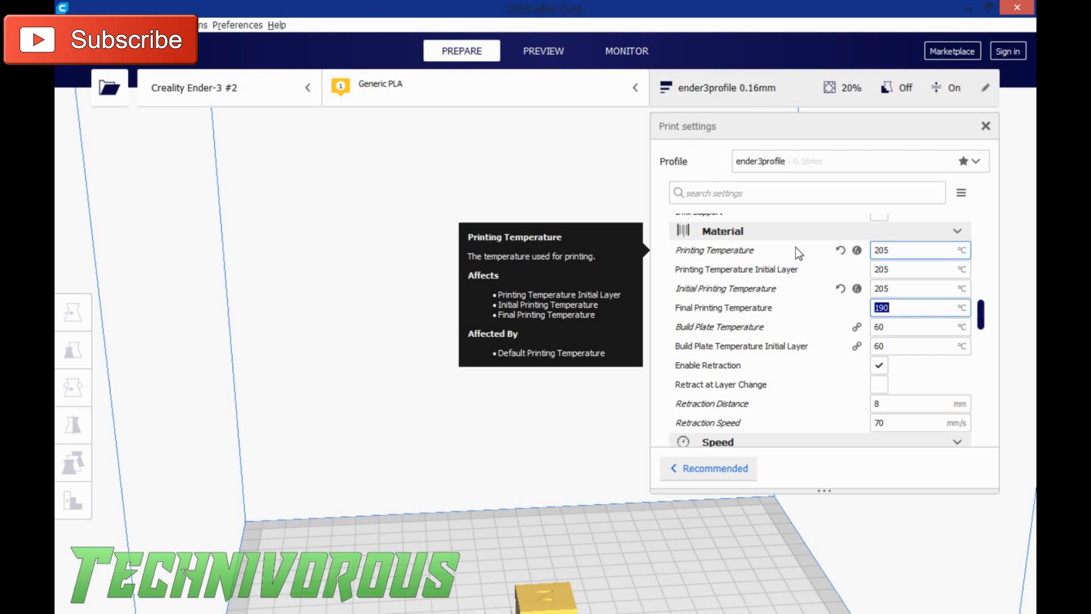
text(205)
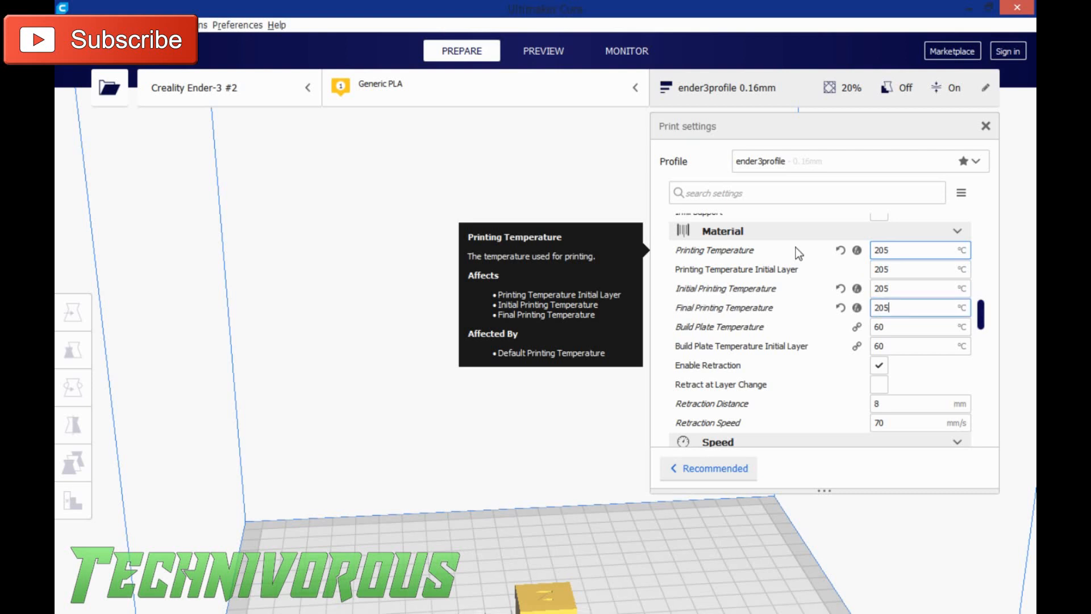
mouse_move(912, 391)
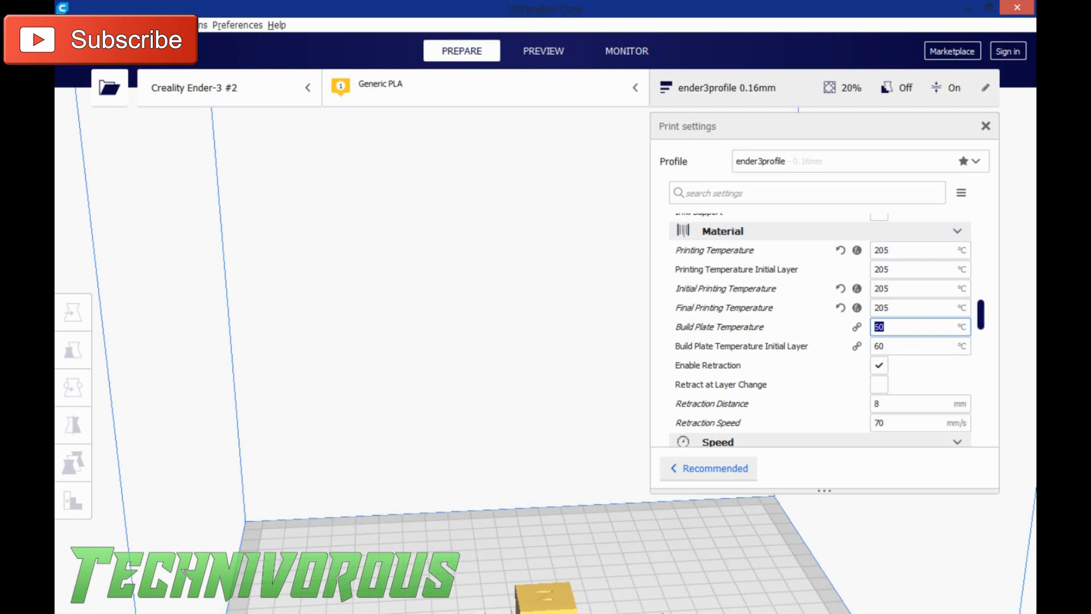
mouse_move(852, 541)
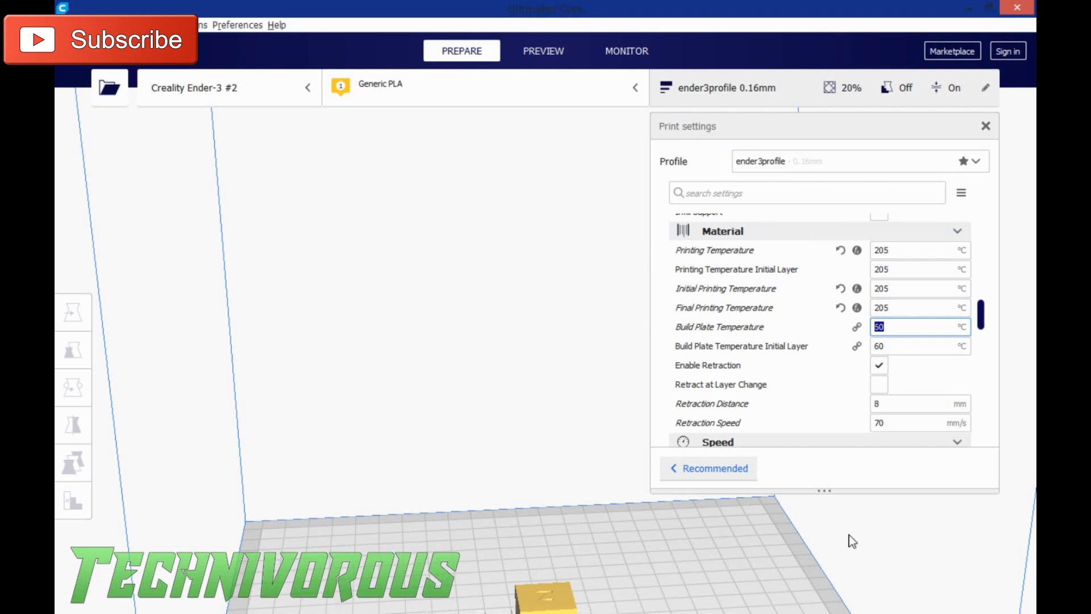
text(55)
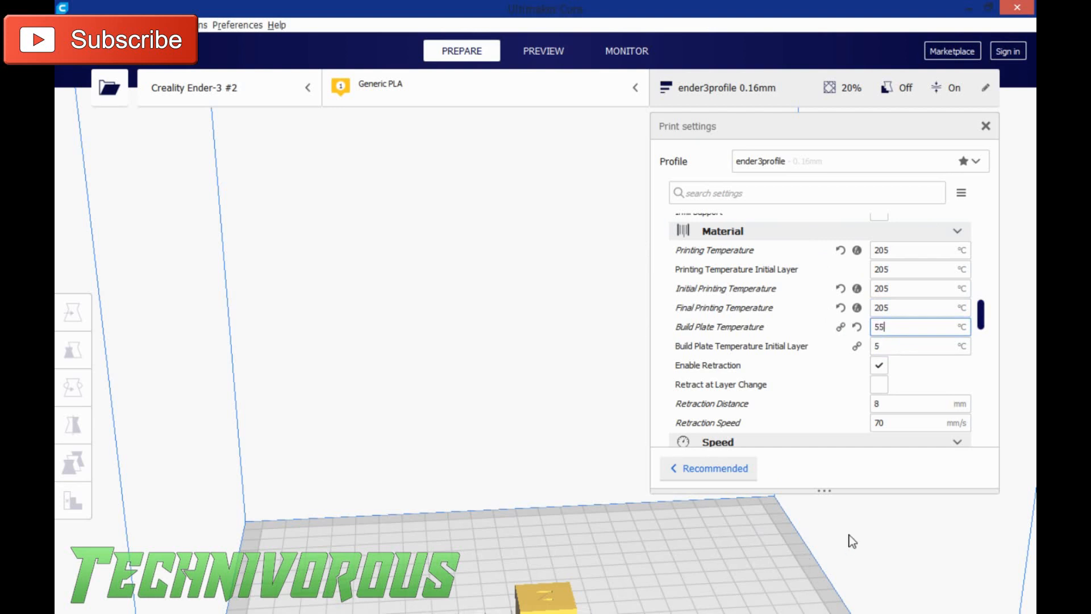
key(Return)
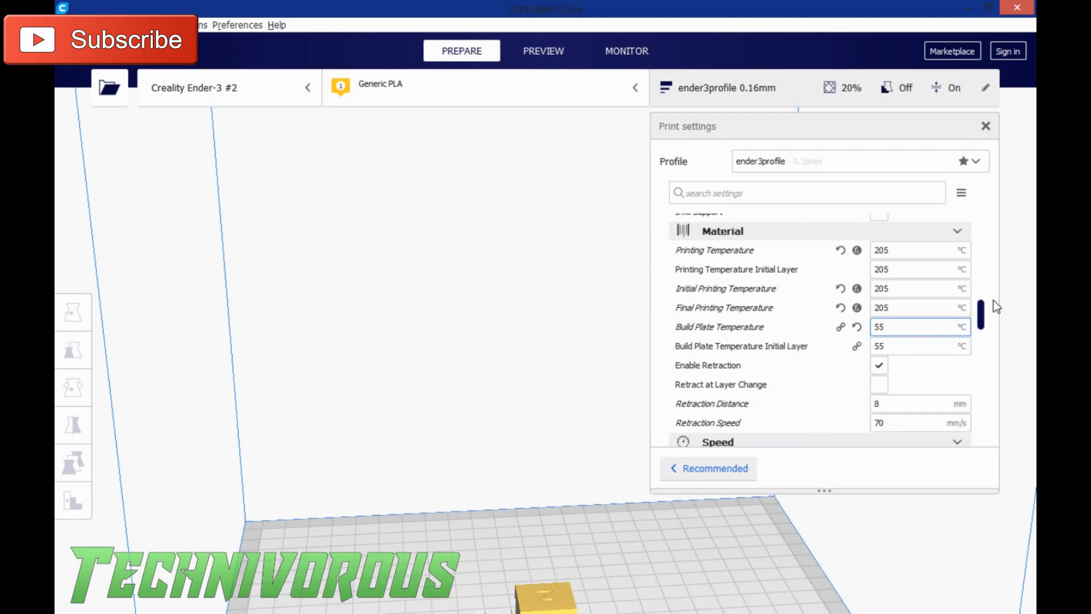
- Choose Skirt as the Build Plate Adhesion Type, replacing the brim
scroll(down, 3)
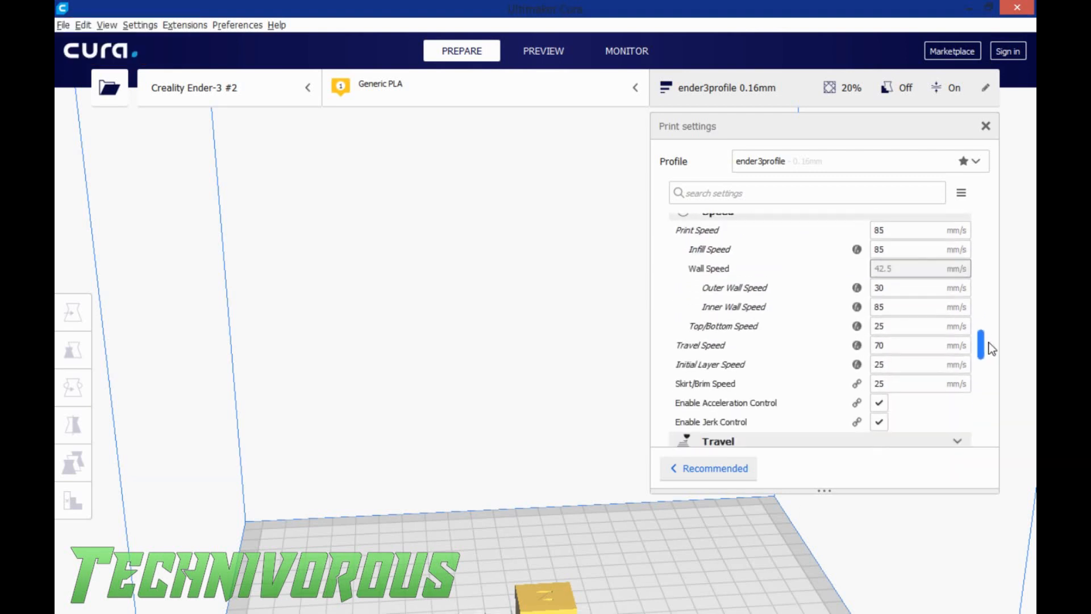
scroll(down, 3)
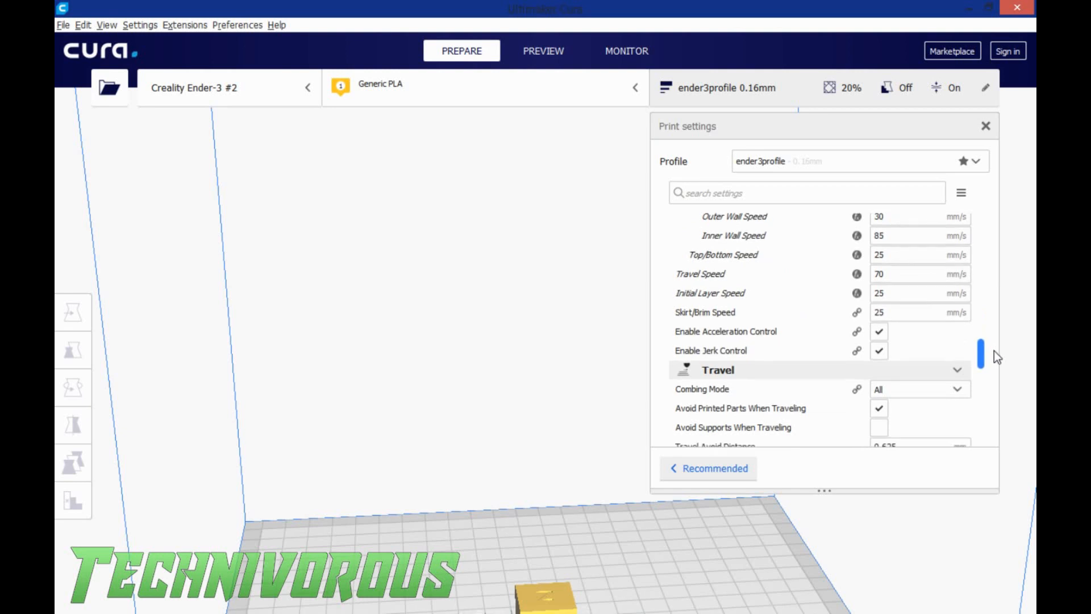
scroll(down, 3)
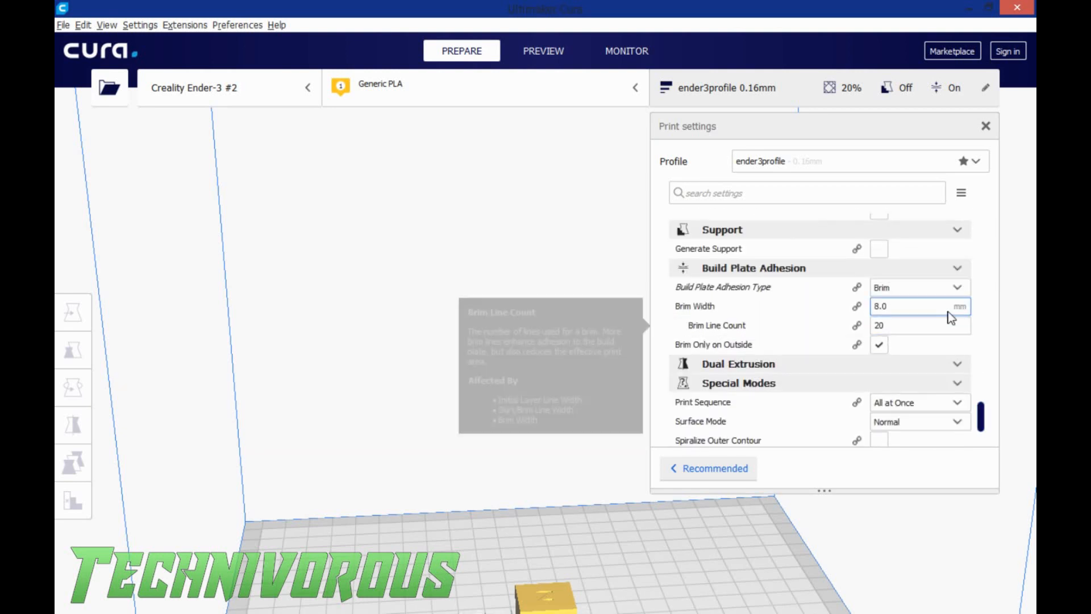
click(917, 286)
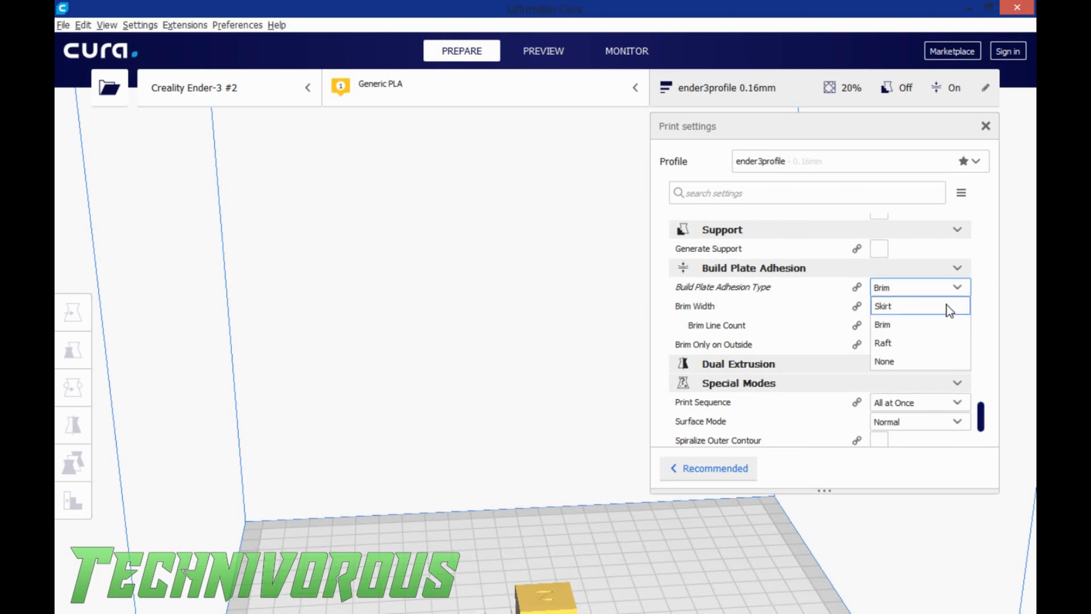
click(883, 306)
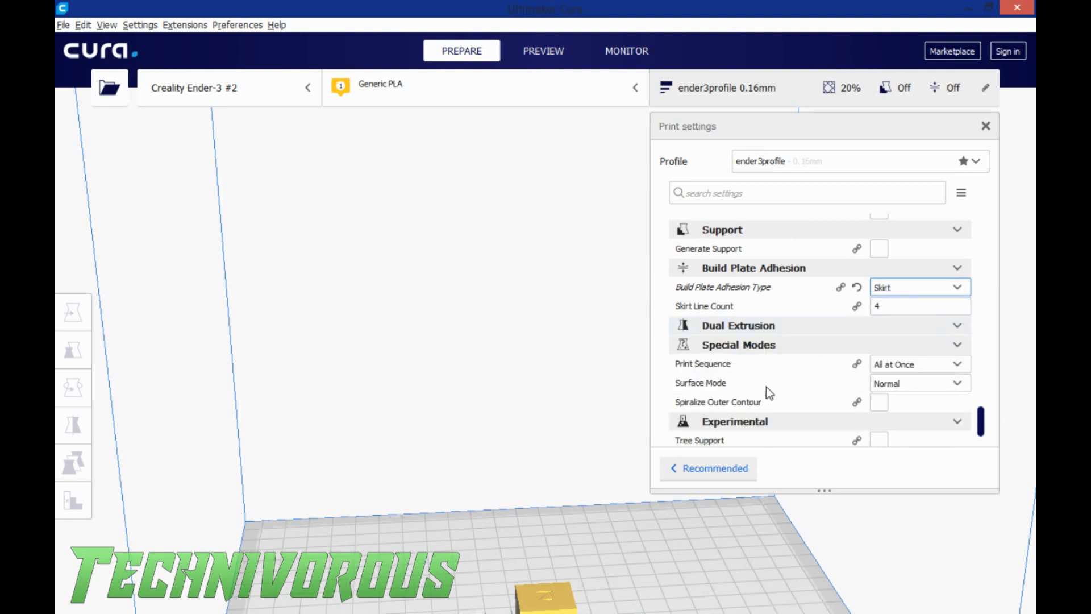
scroll(up, 3)
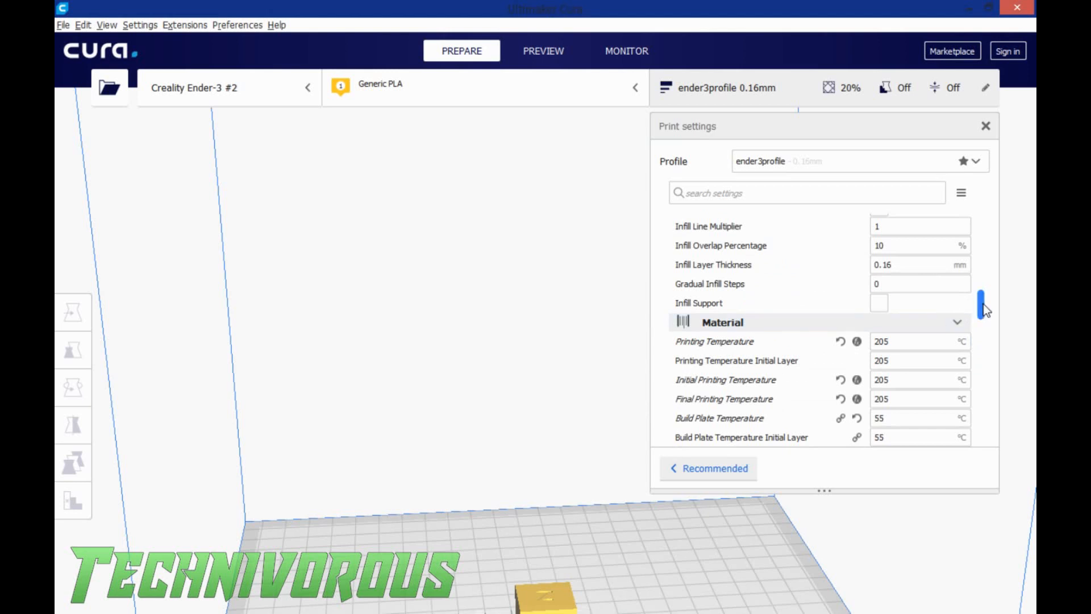
scroll(down, 3)
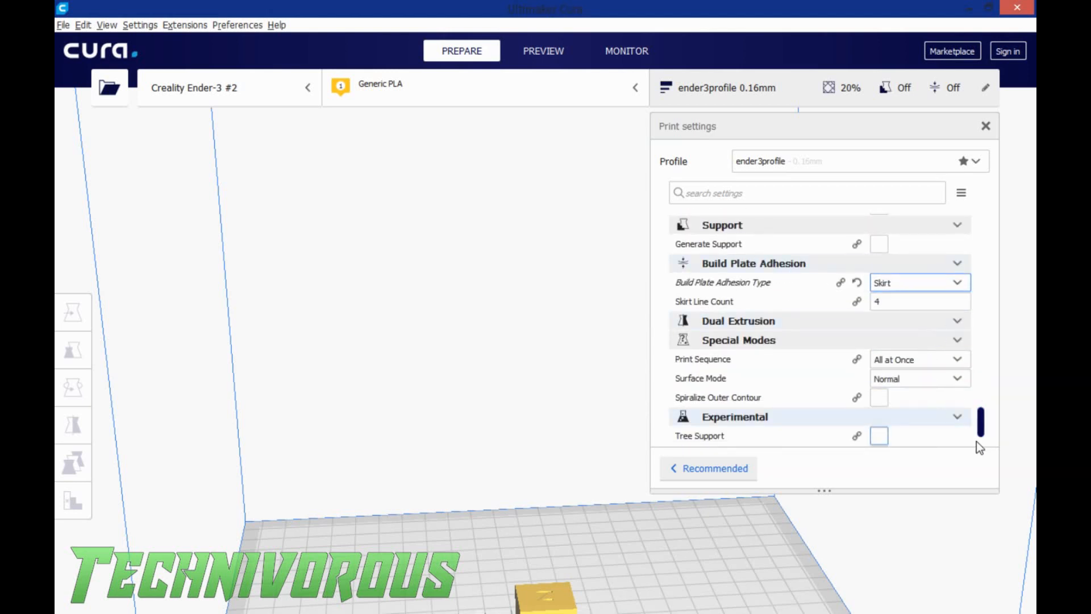
scroll(up, 3)
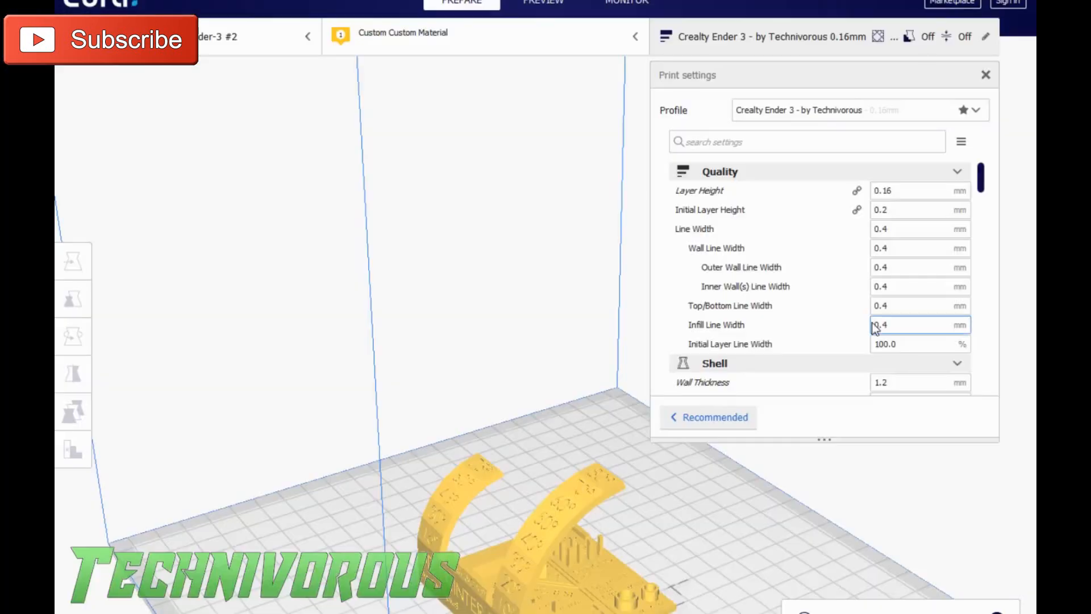
- Search and scroll the print settings to reach the Material flow options
click(807, 141)
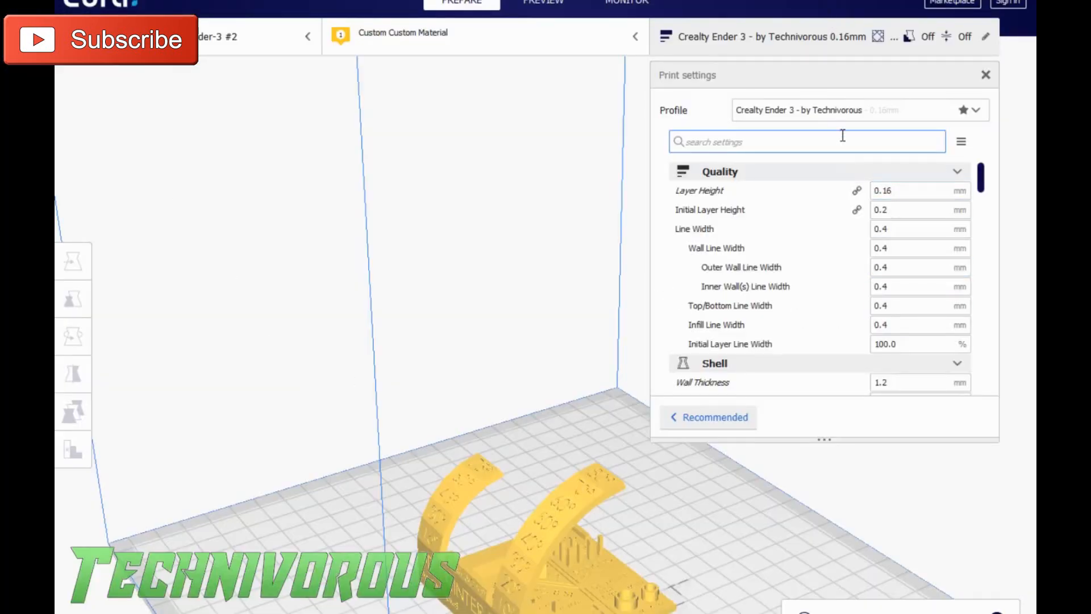
mouse_move(800, 111)
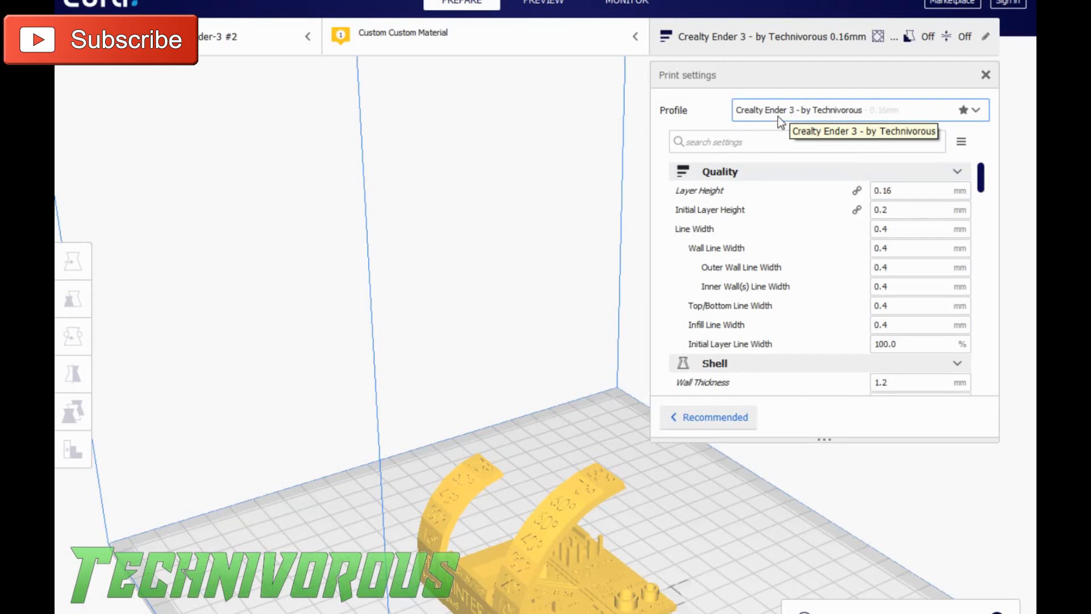
scroll(down, 3)
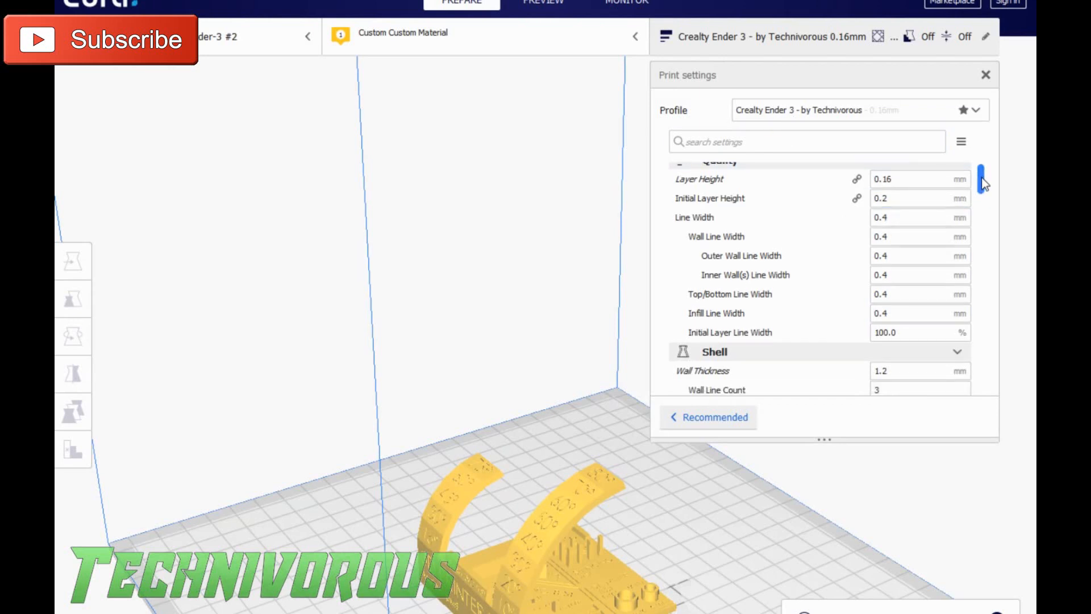
scroll(down, 3)
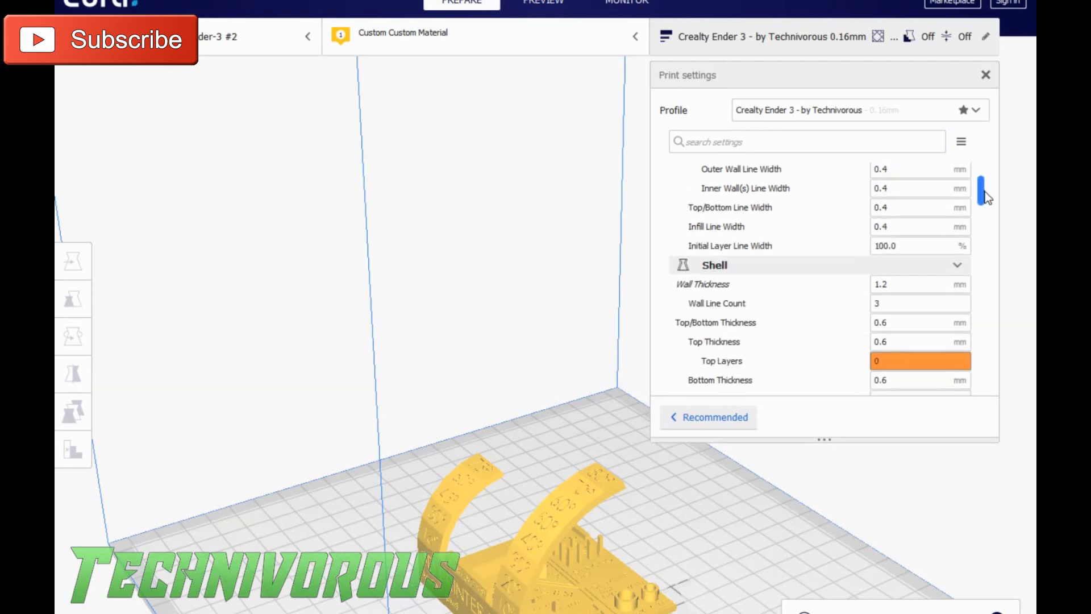
scroll(down, 3)
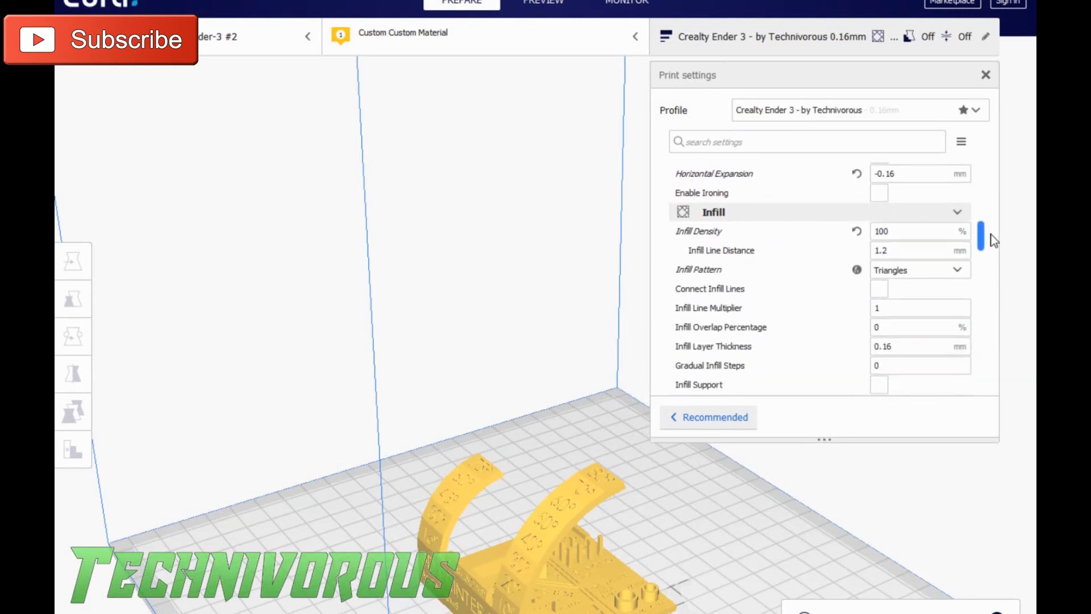
scroll(down, 3)
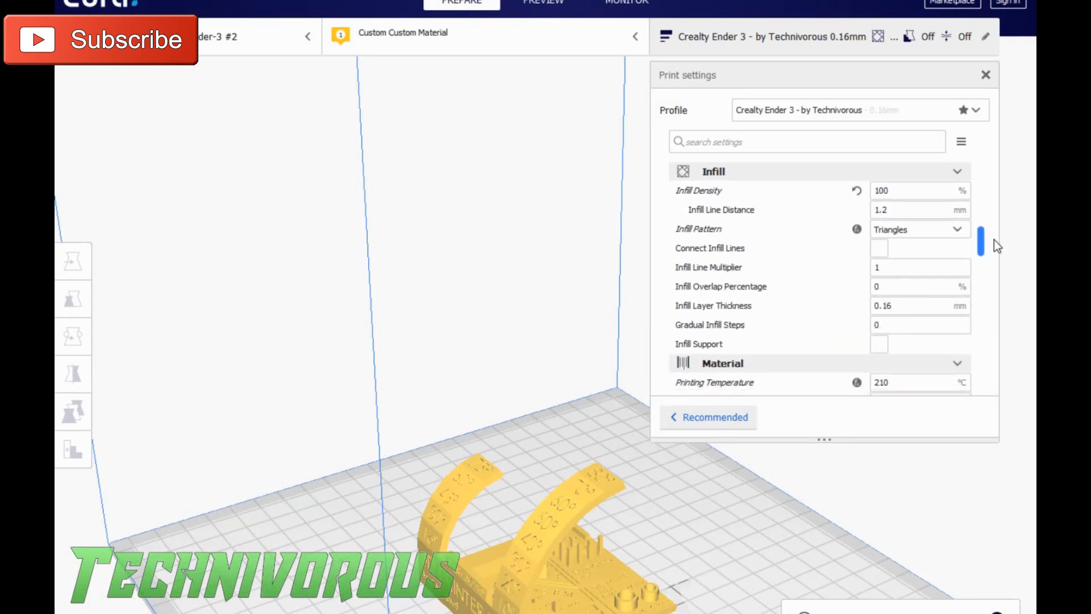
scroll(down, 3)
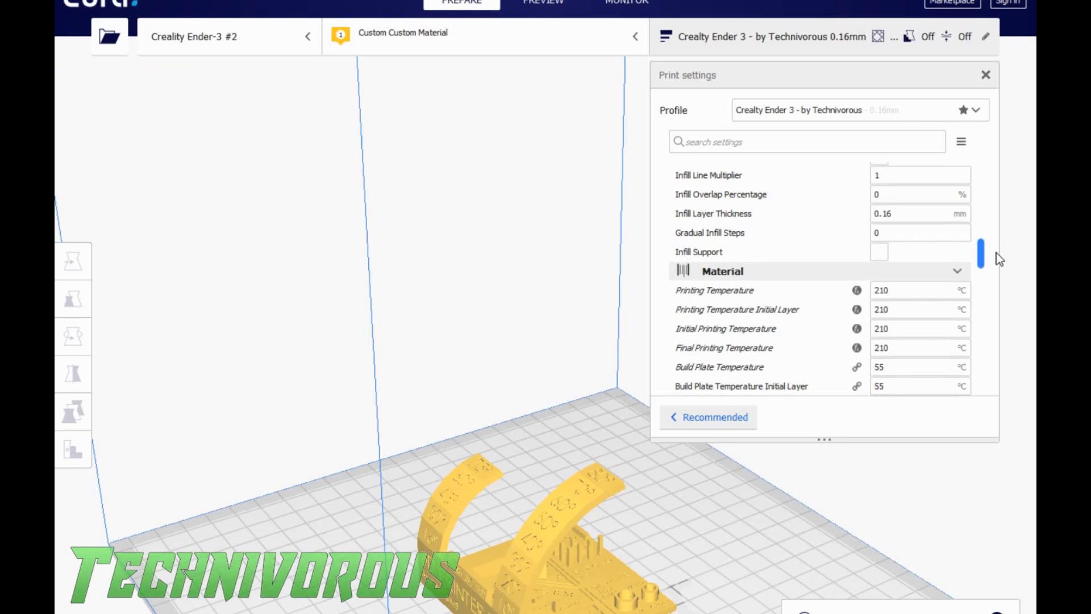
scroll(up, 3)
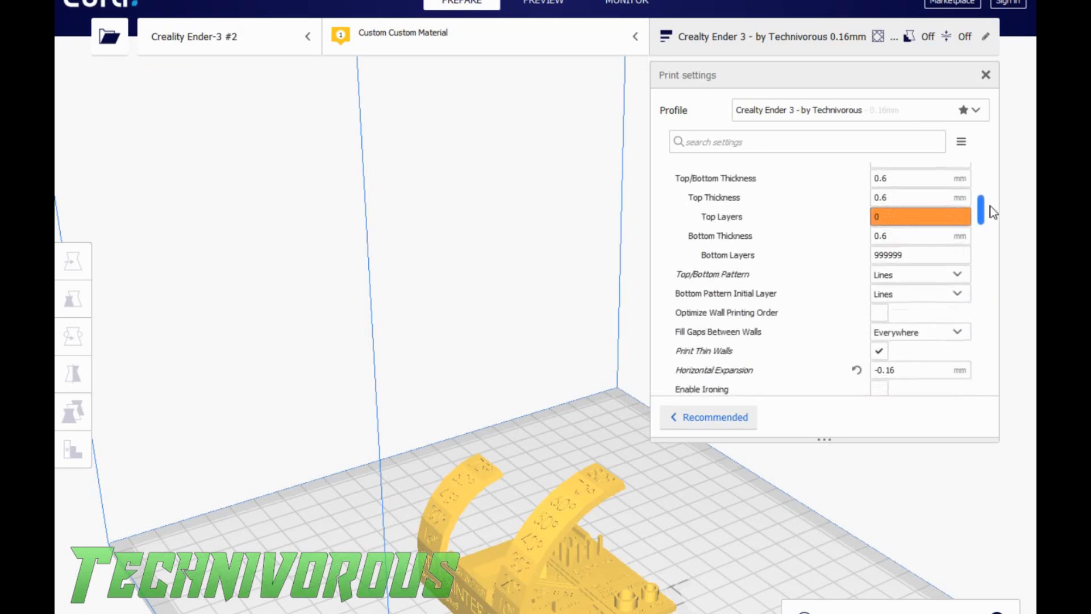
scroll(down, 3)
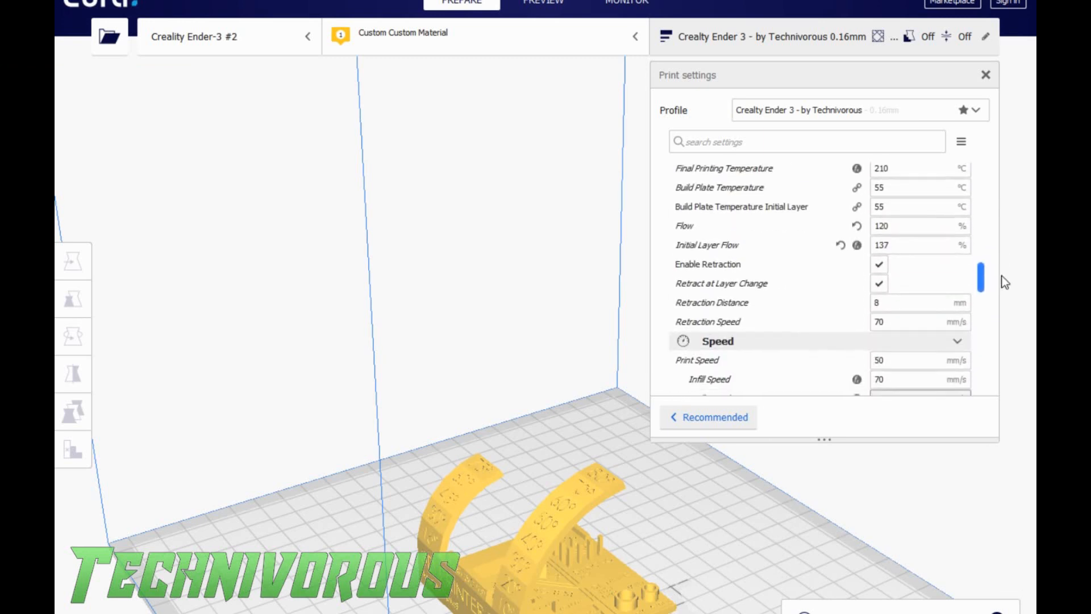
- Edit the Flow setting to 120% in the Material section
click(919, 226)
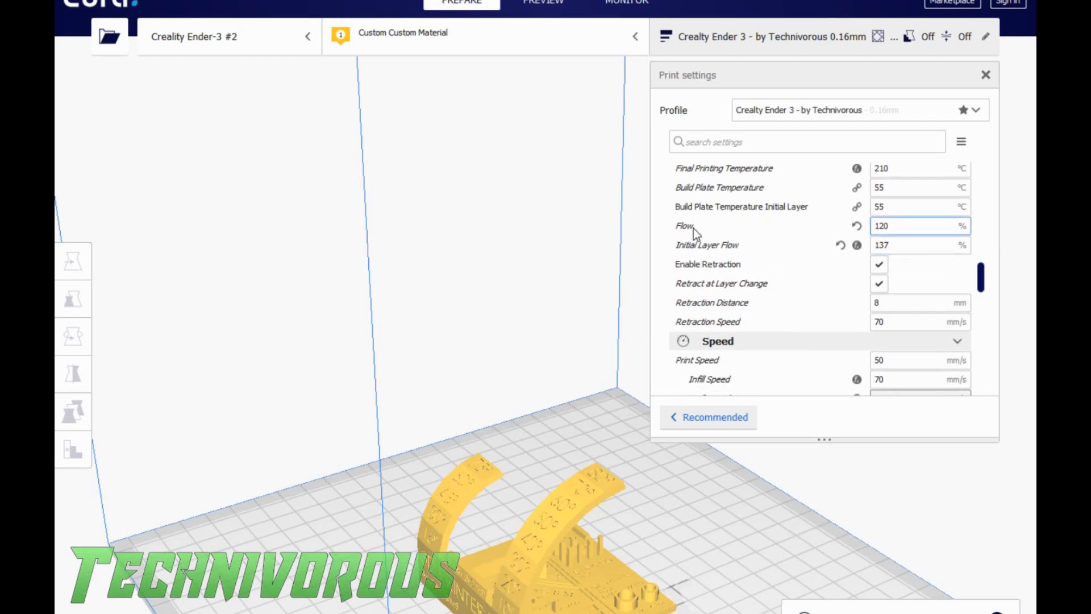
click(918, 225)
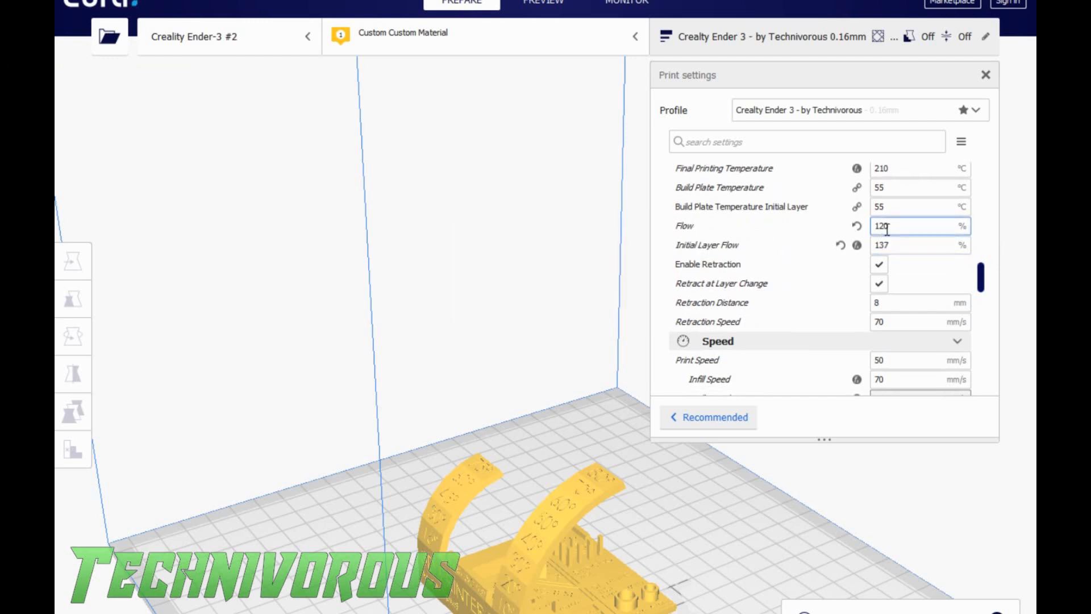
mouse_move(905, 225)
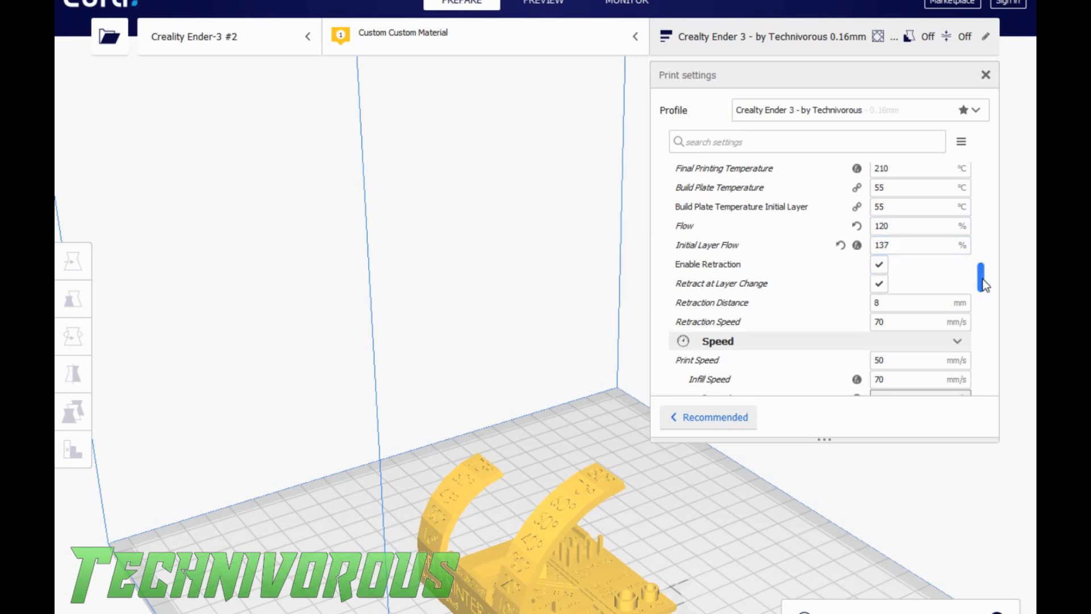
scroll(up, 3)
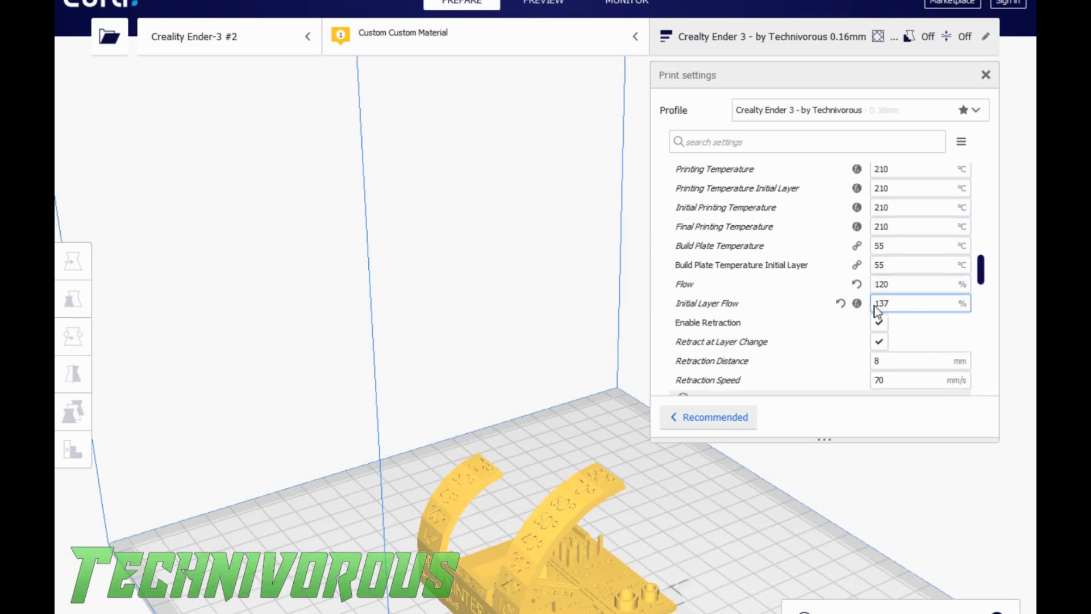
mouse_move(856, 303)
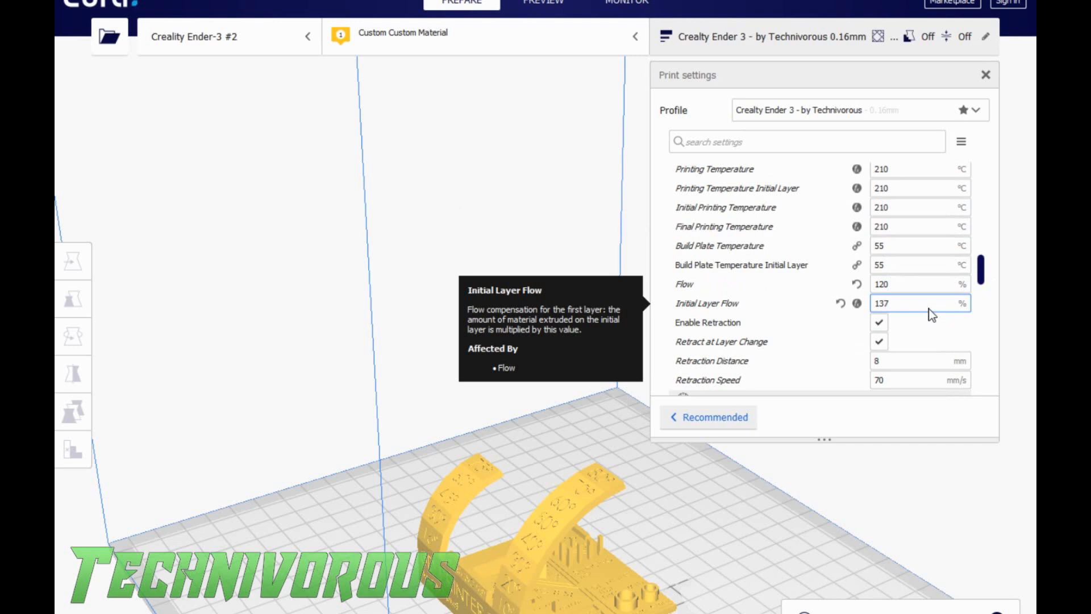
scroll(up, 3)
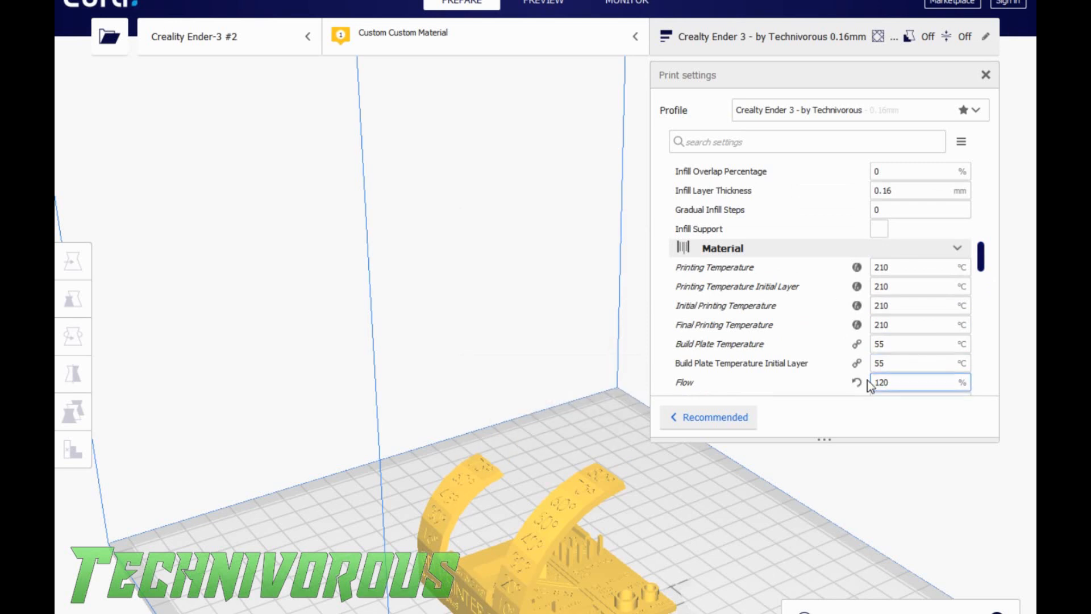
mouse_move(898, 382)
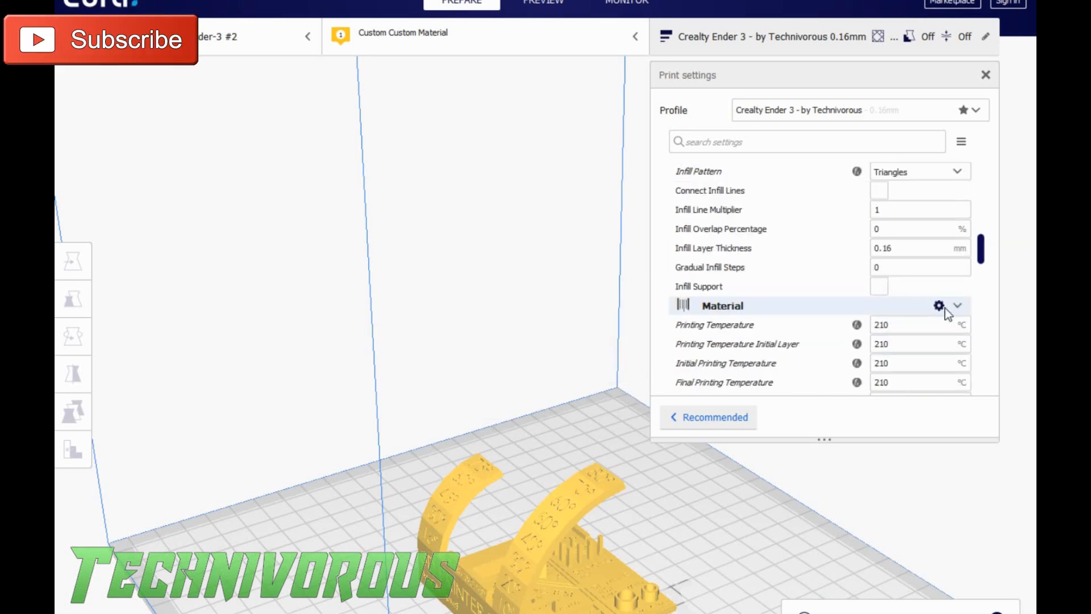
click(939, 306)
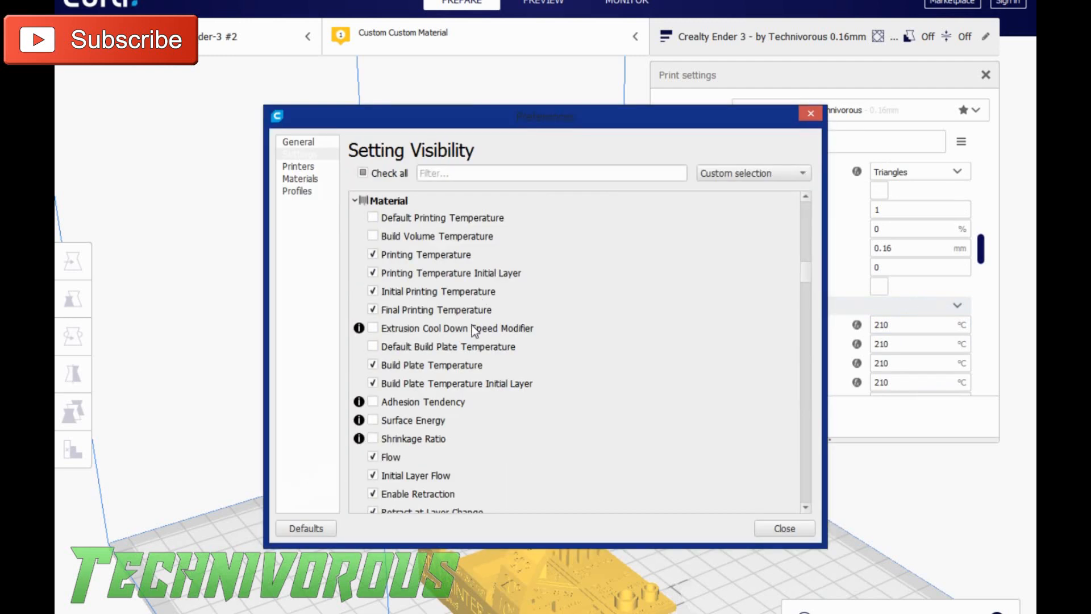
mouse_move(393, 456)
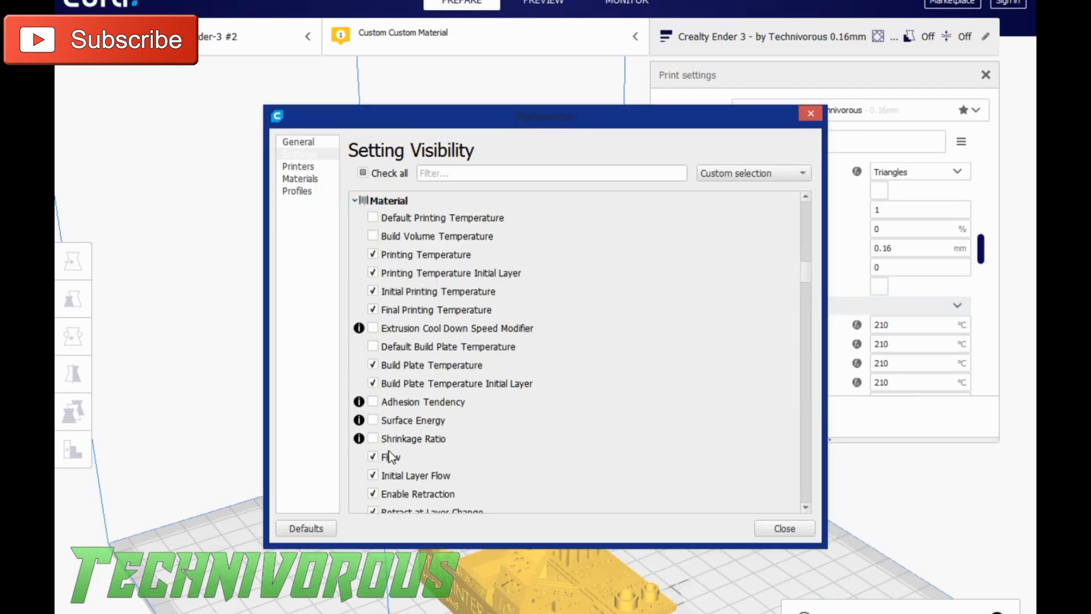
scroll(down, 3)
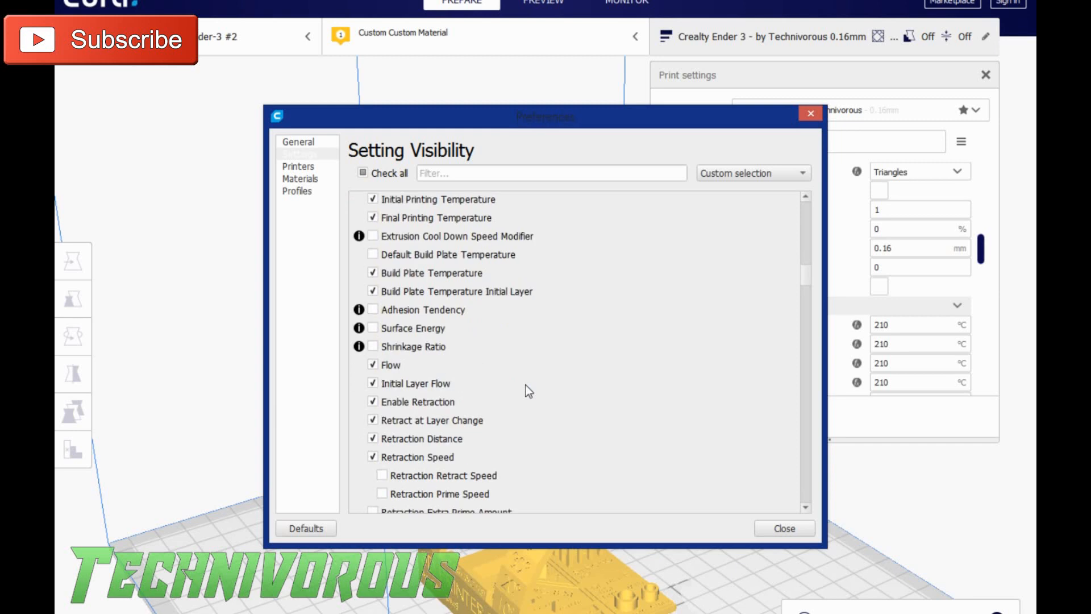
scroll(down, 3)
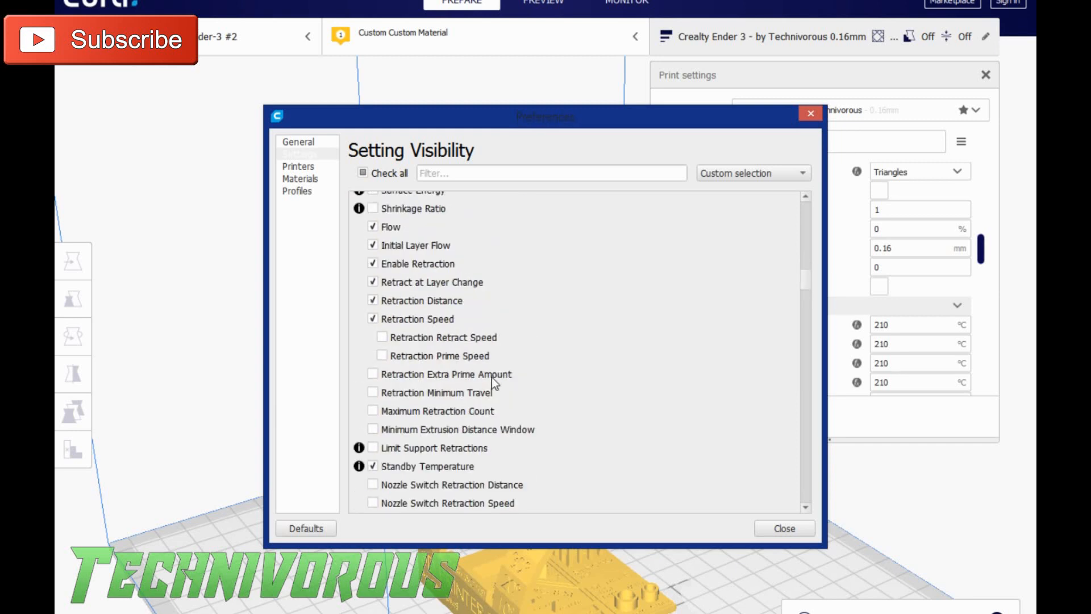
scroll(up, 3)
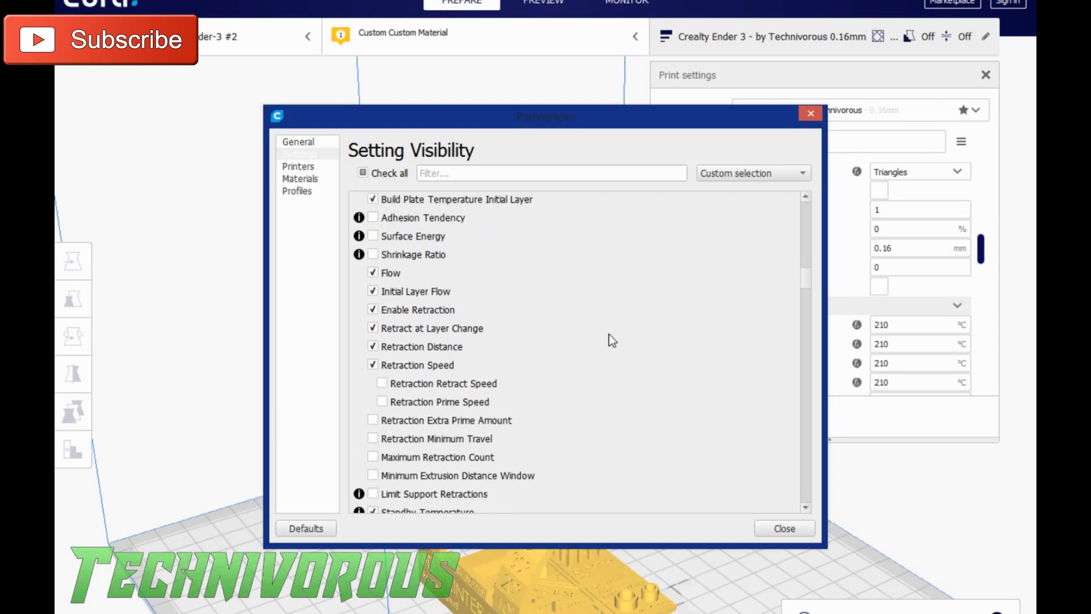
mouse_move(805, 286)
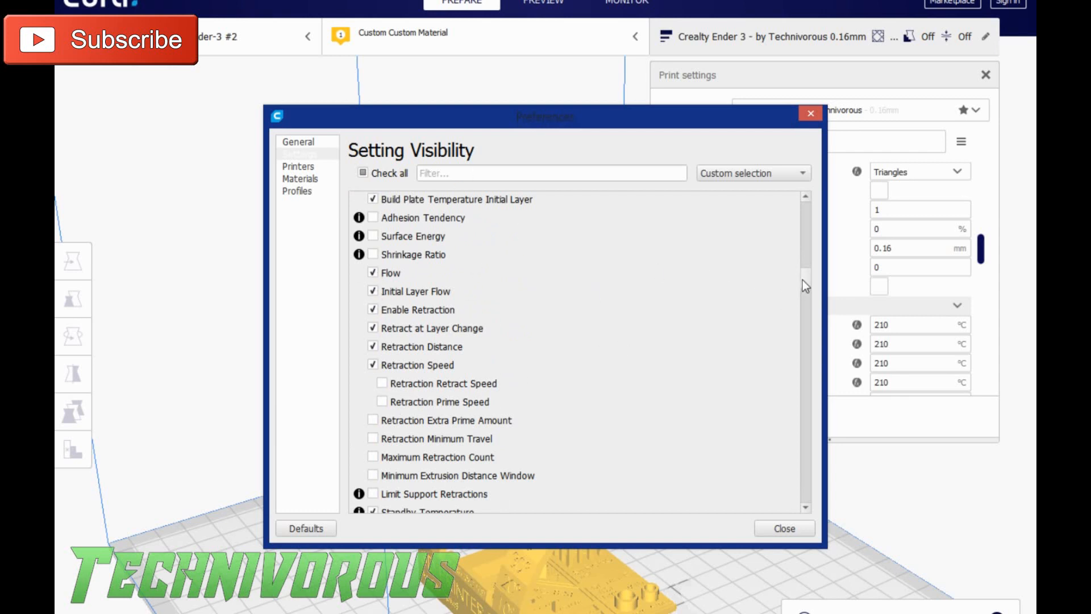
scroll(up, 3)
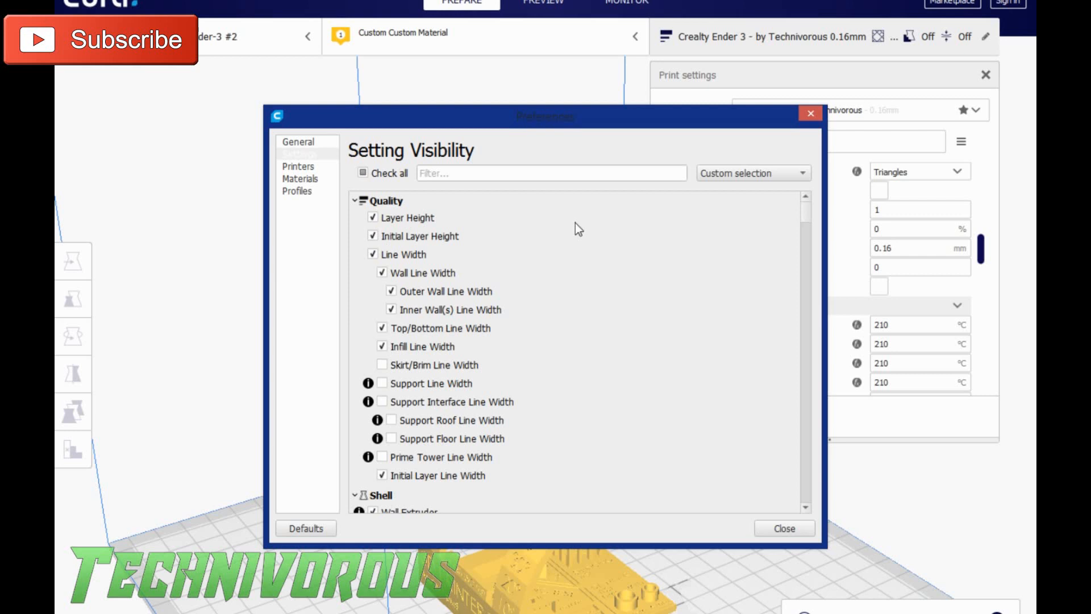
click(783, 529)
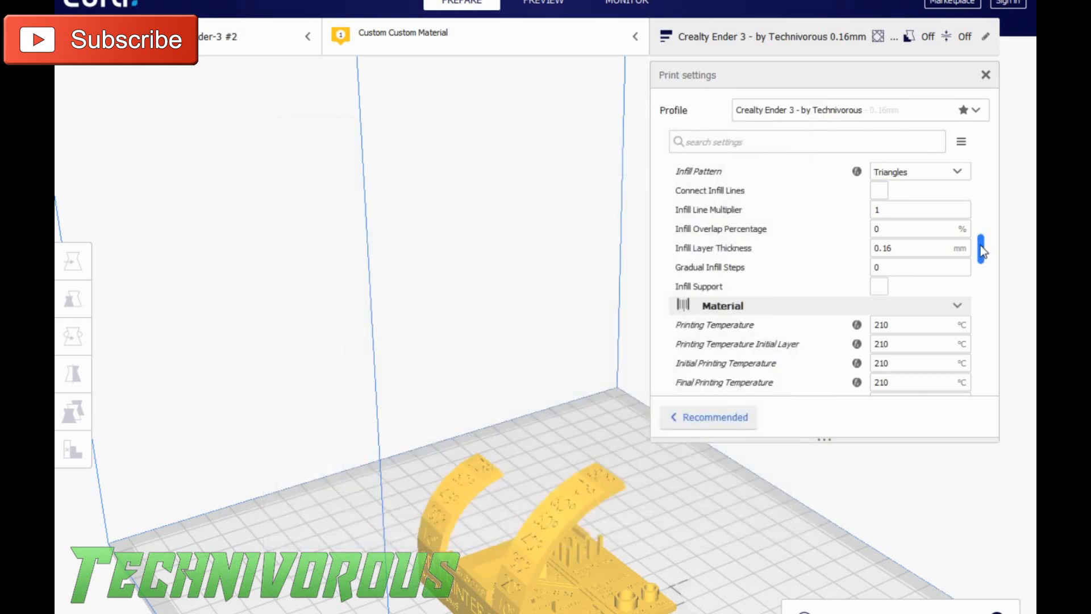
scroll(up, 3)
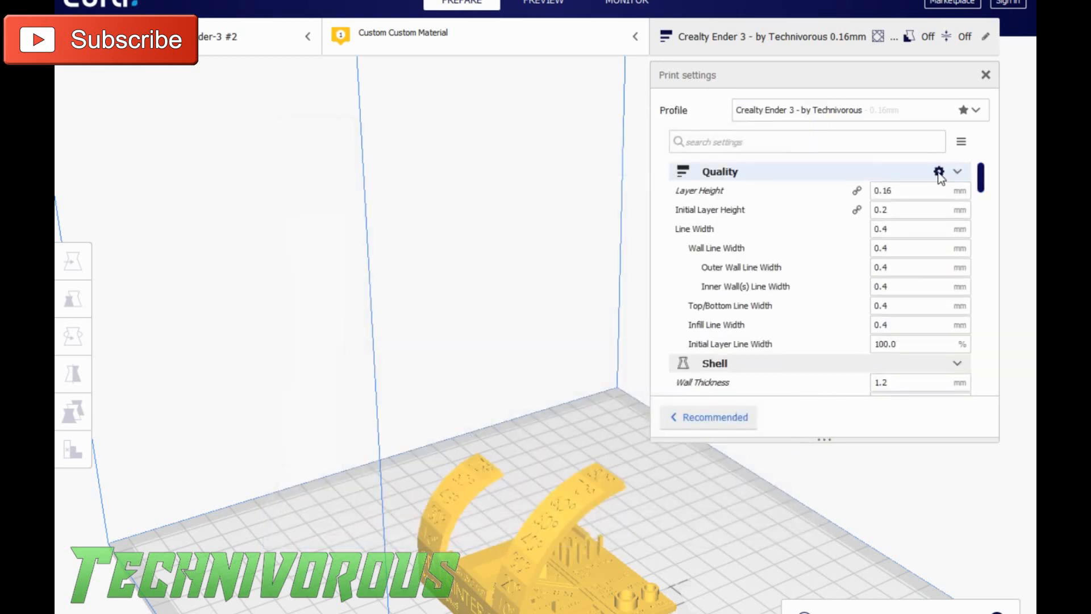
click(939, 172)
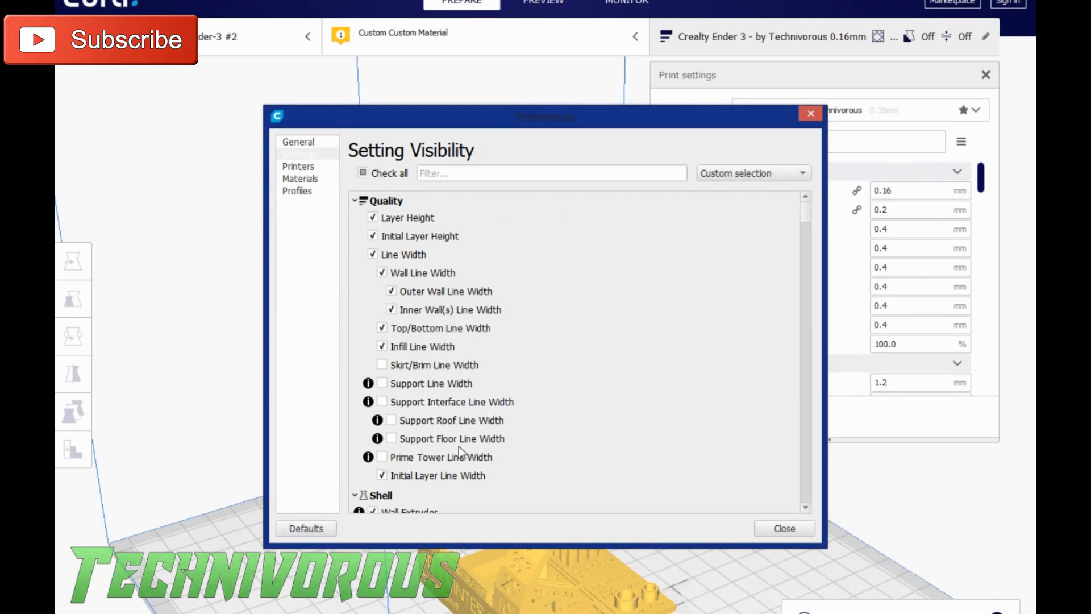
mouse_move(823, 154)
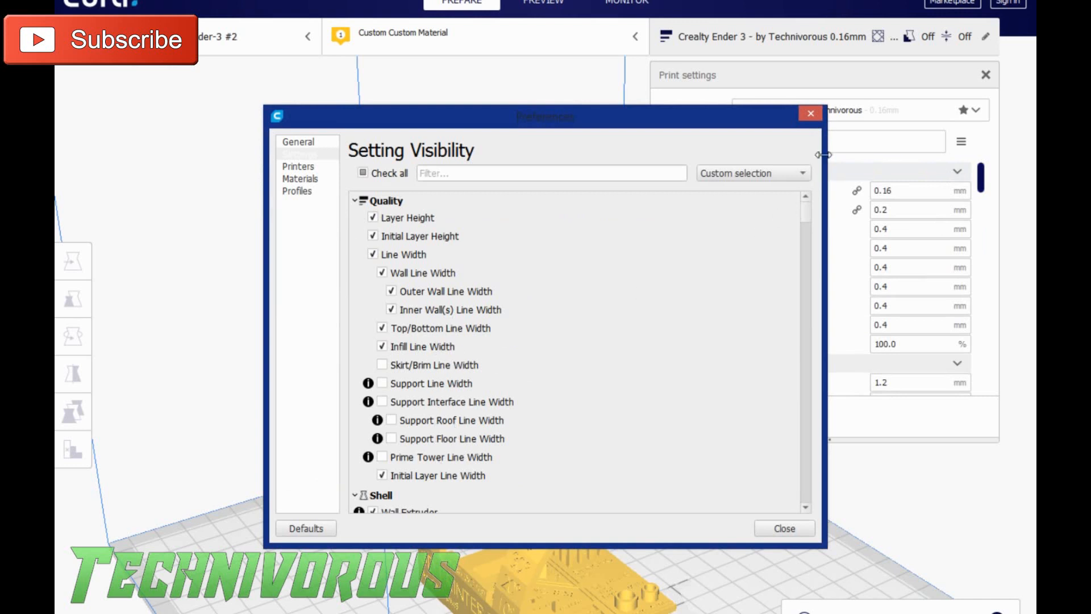
click(783, 528)
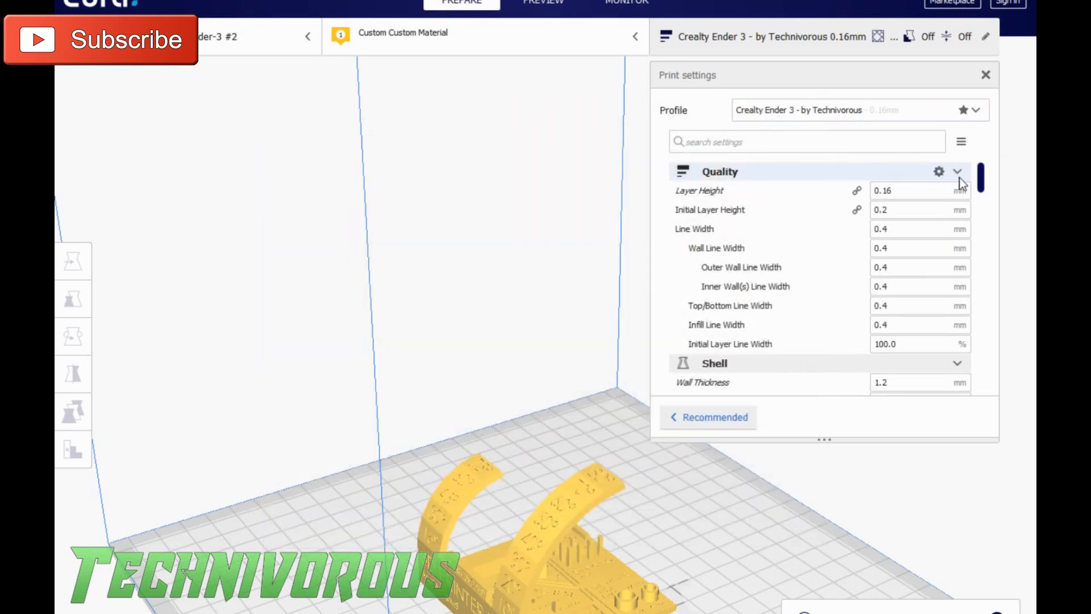
scroll(down, 3)
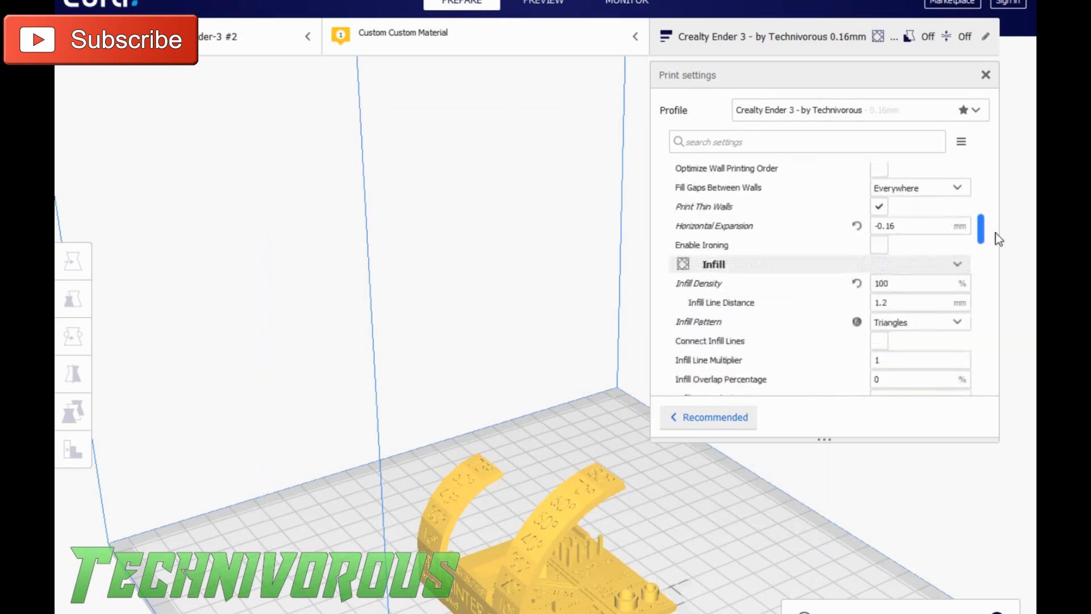
scroll(up, 3)
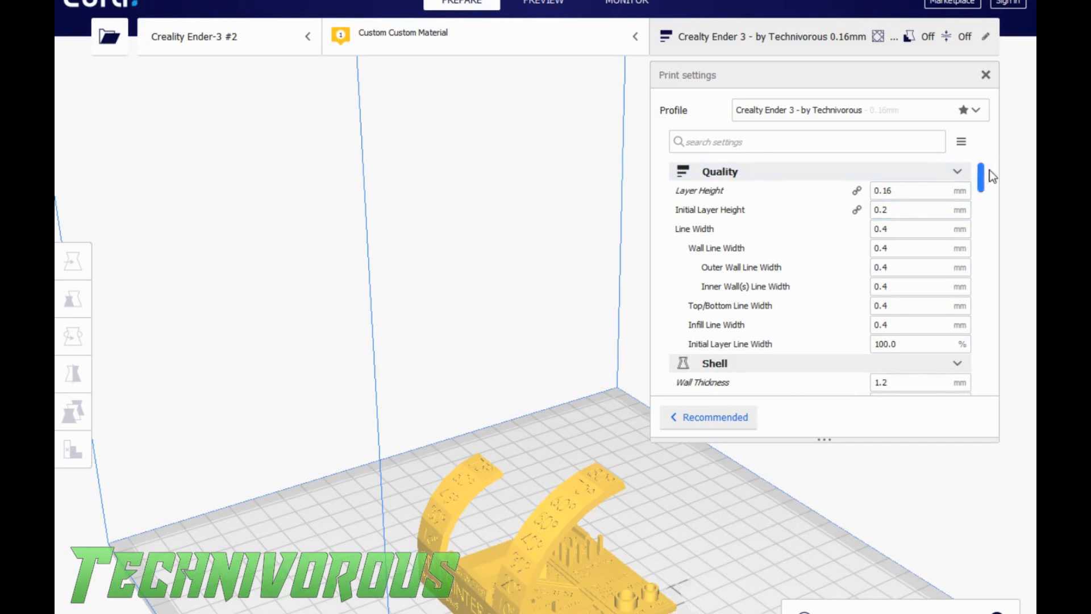
scroll(down, 3)
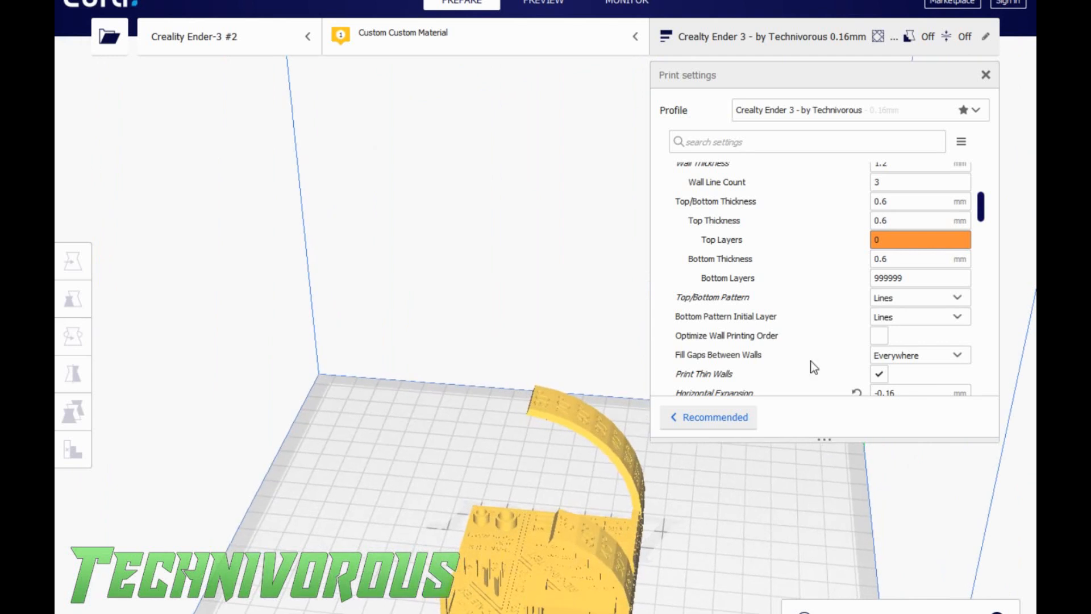
scroll(up, 3)
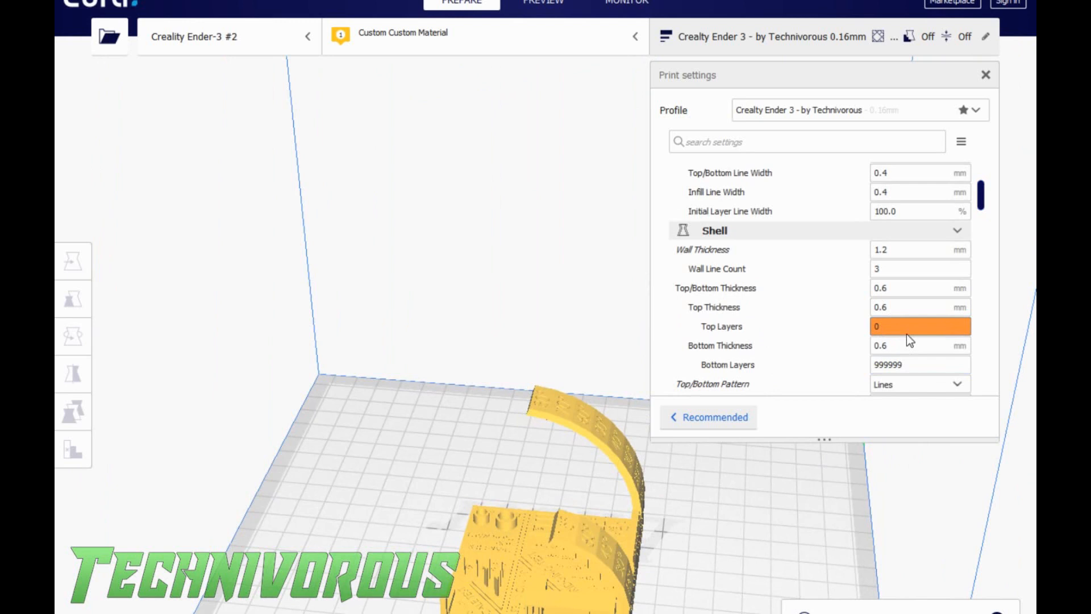
scroll(down, 3)
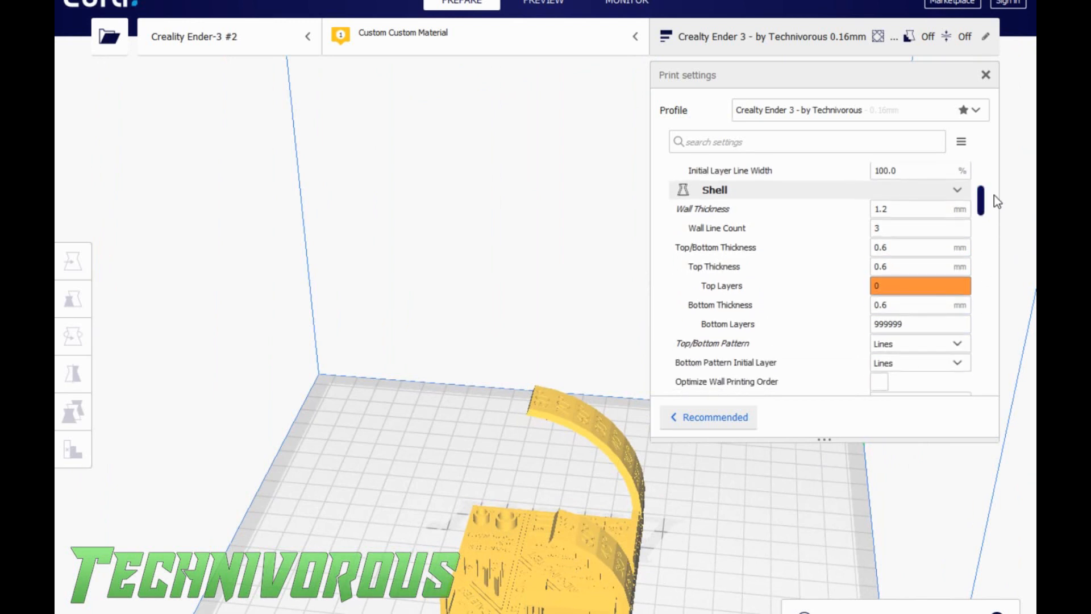
scroll(down, 3)
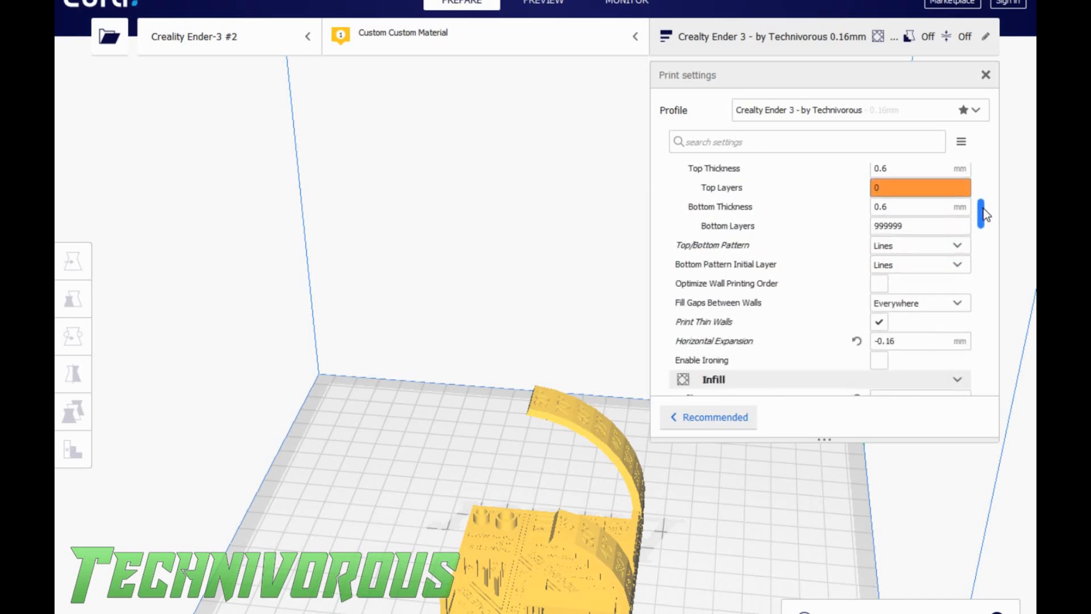
scroll(down, 3)
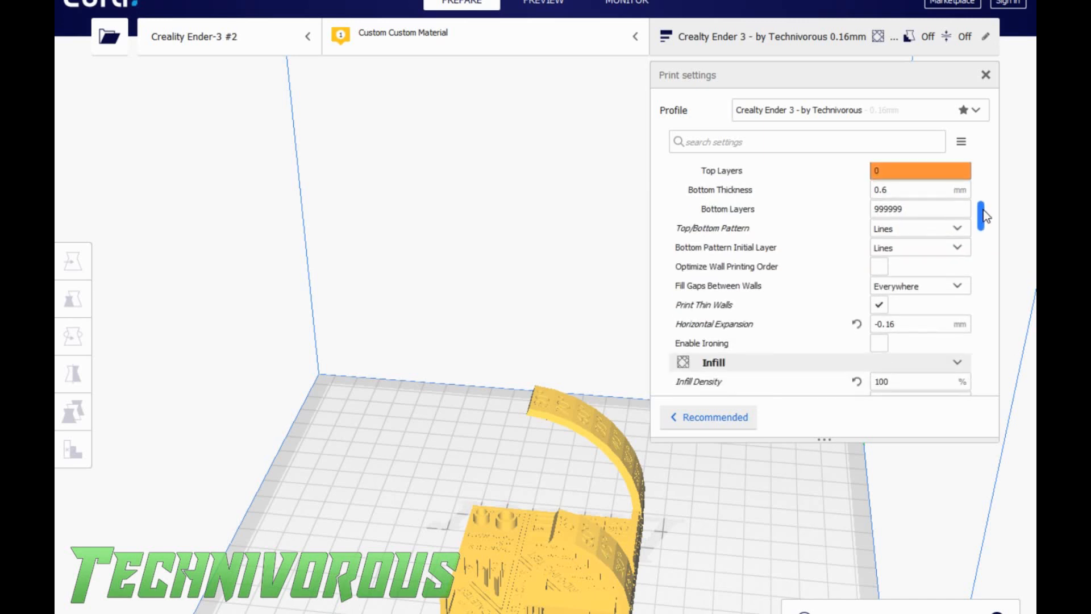
scroll(up, 3)
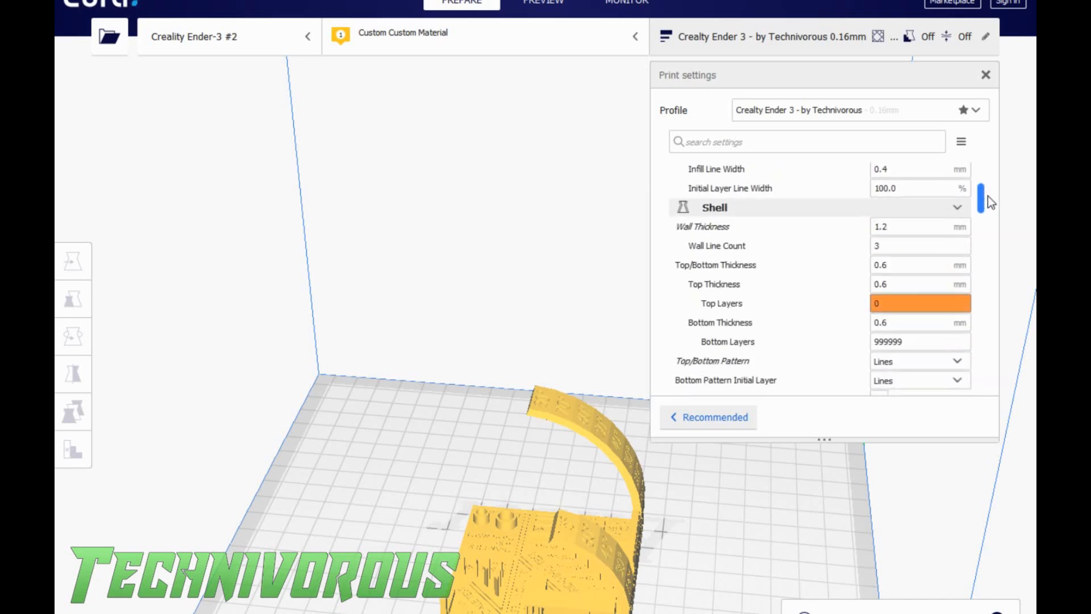
scroll(down, 3)
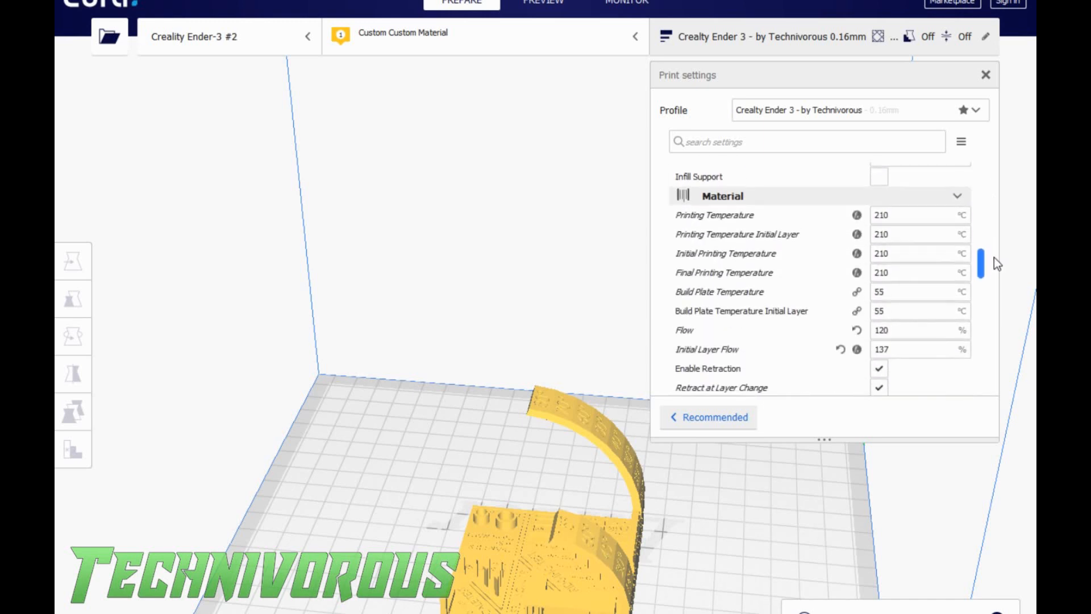
scroll(up, 3)
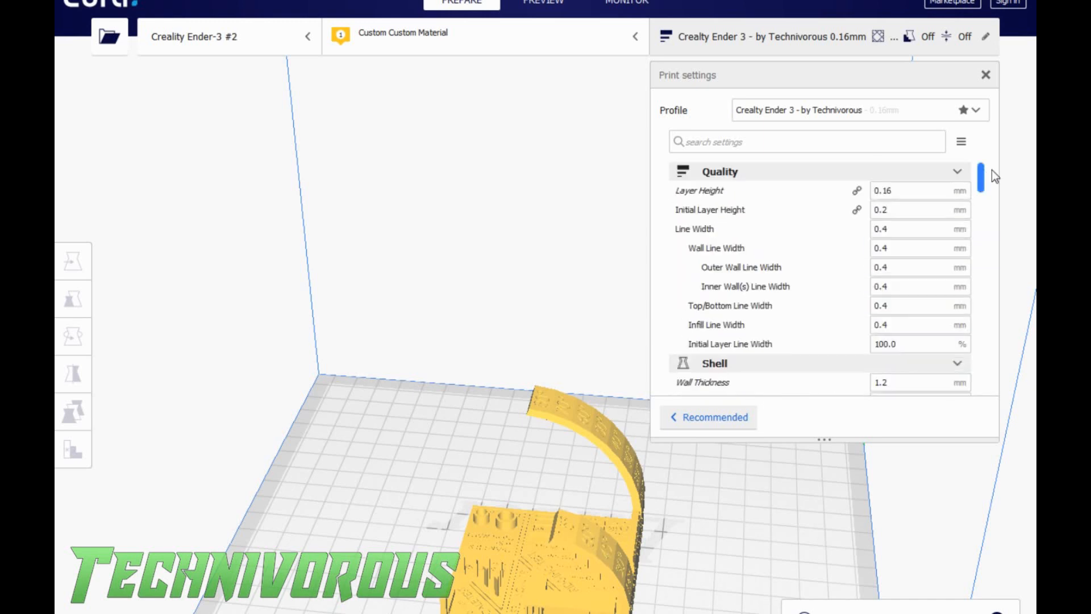
click(919, 209)
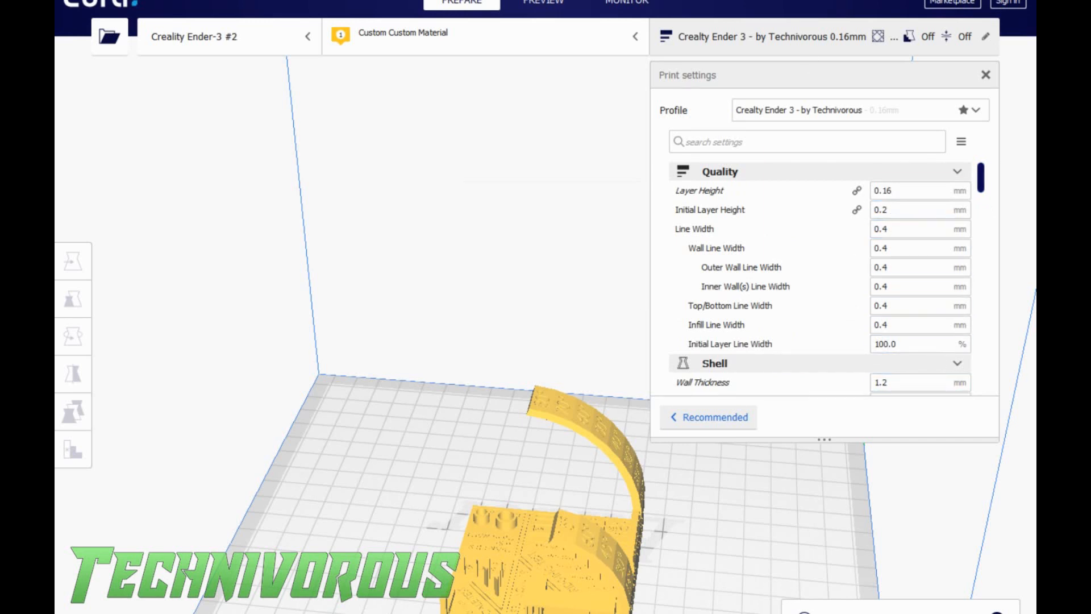
click(919, 229)
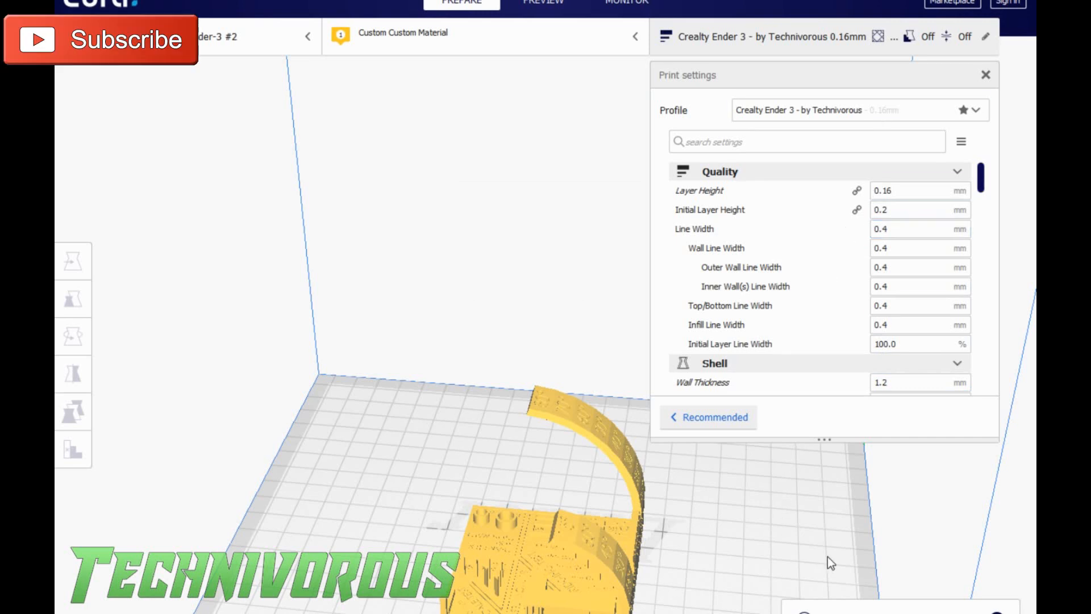
mouse_move(902, 556)
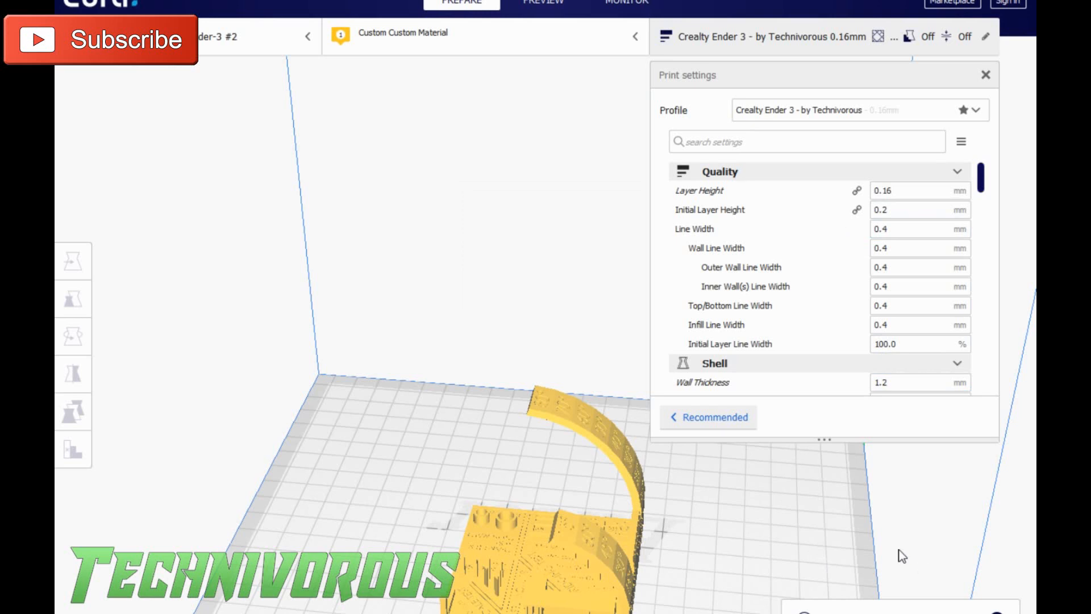